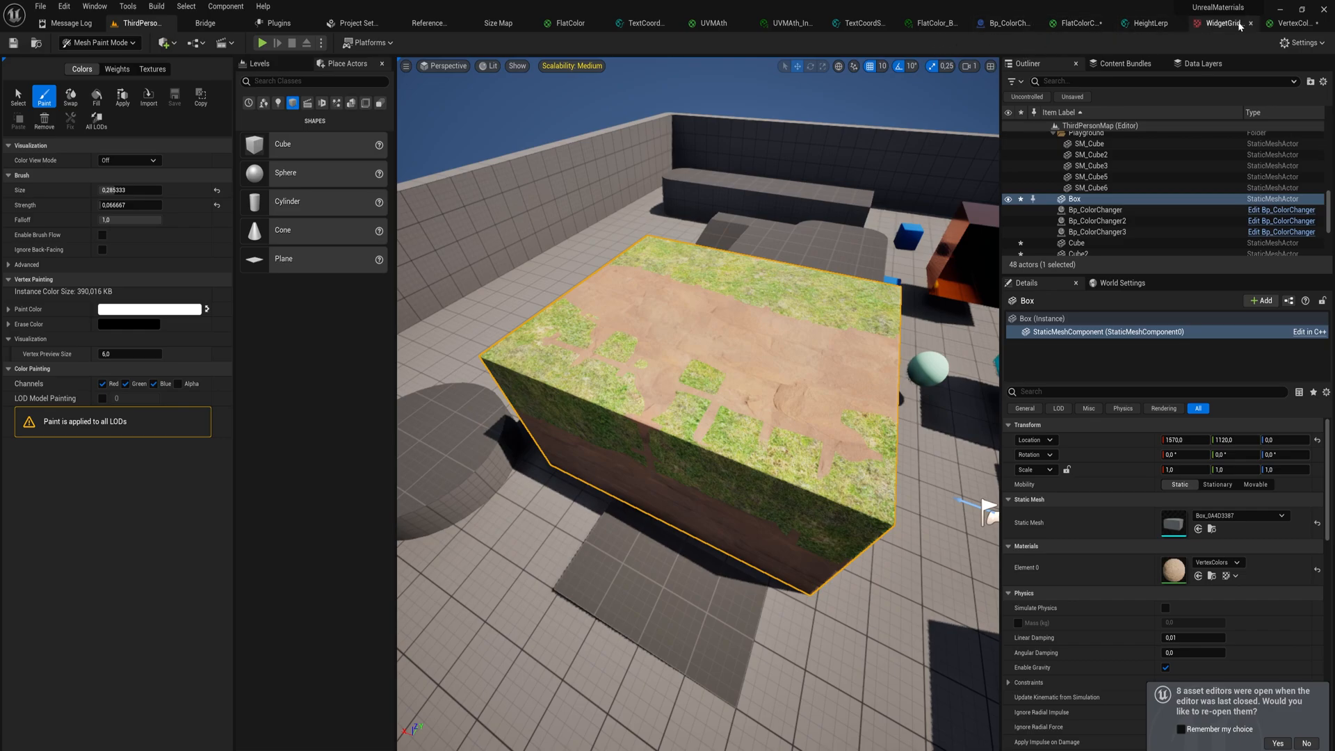
Add a Time node to the VertexColors material graph and position it.
{"action": "left_click", "coordinate": [1290, 23]}
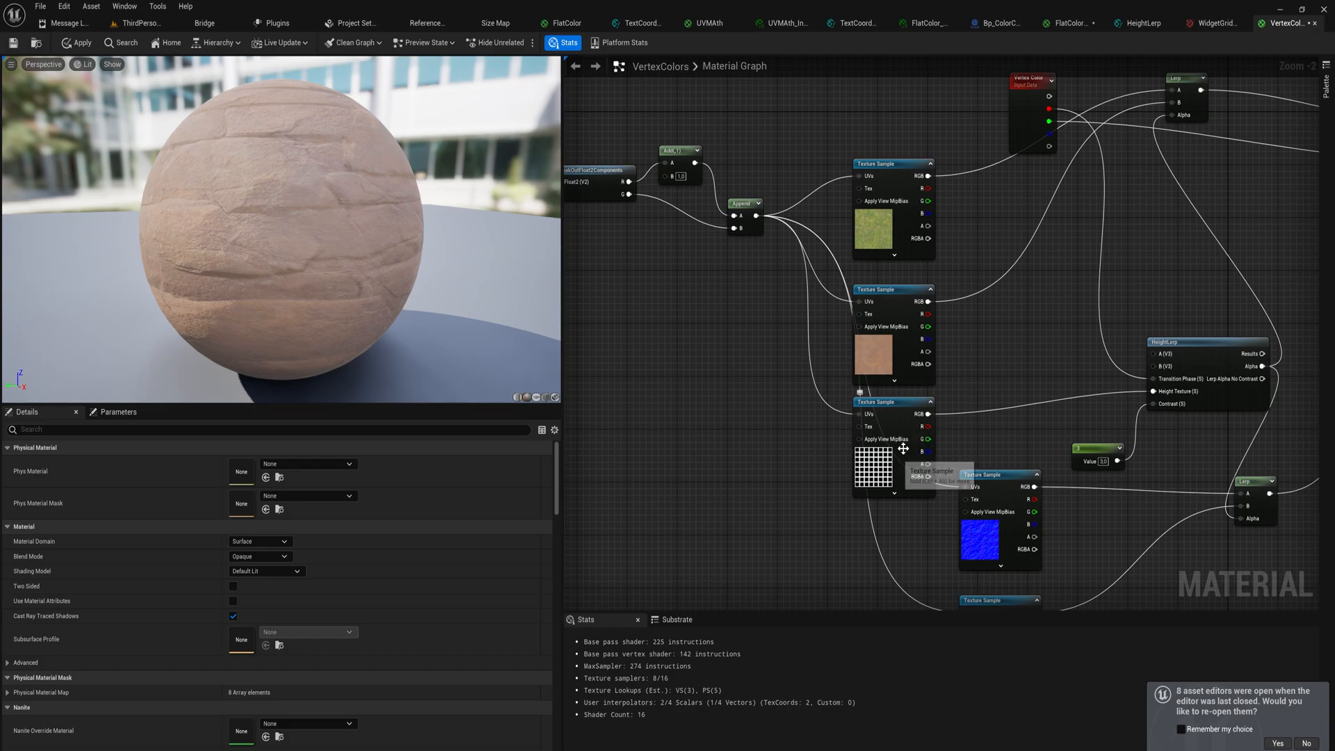
{"action": "type", "text": "tim"}
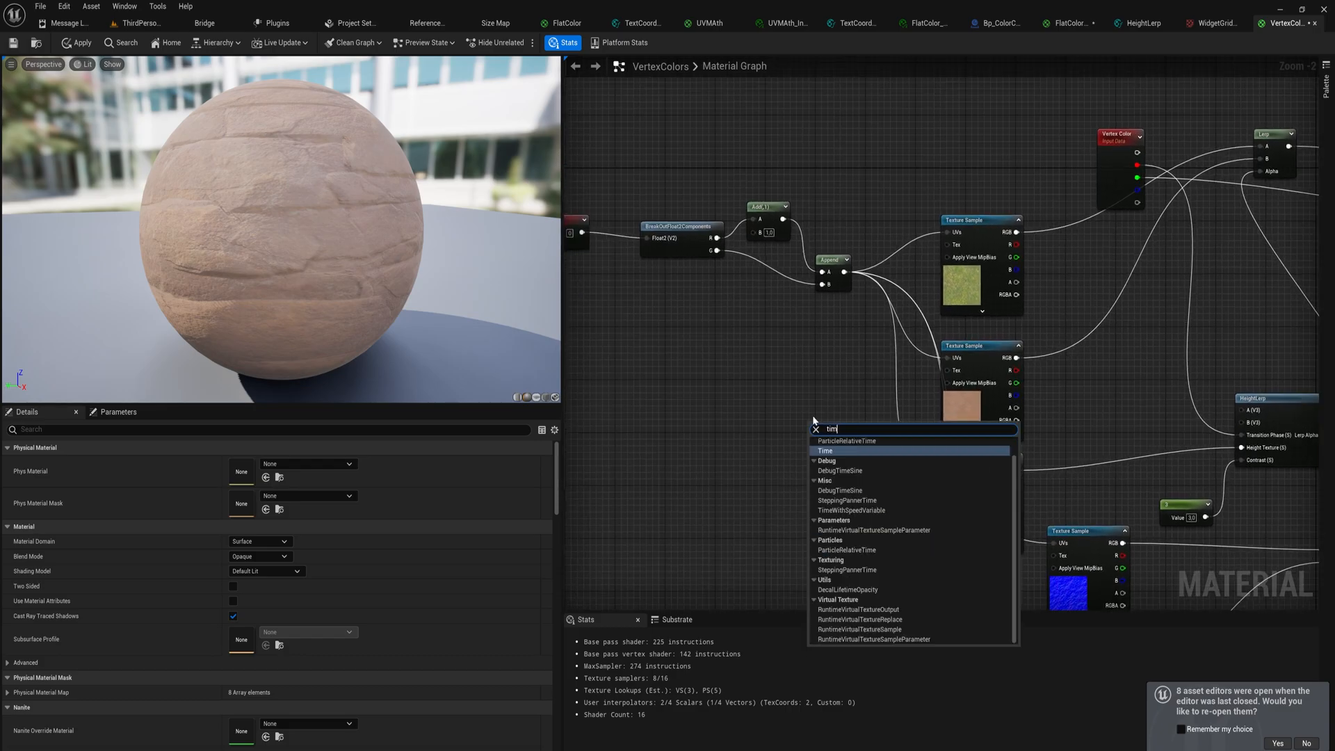
{"action": "left_click", "coordinate": [824, 451]}
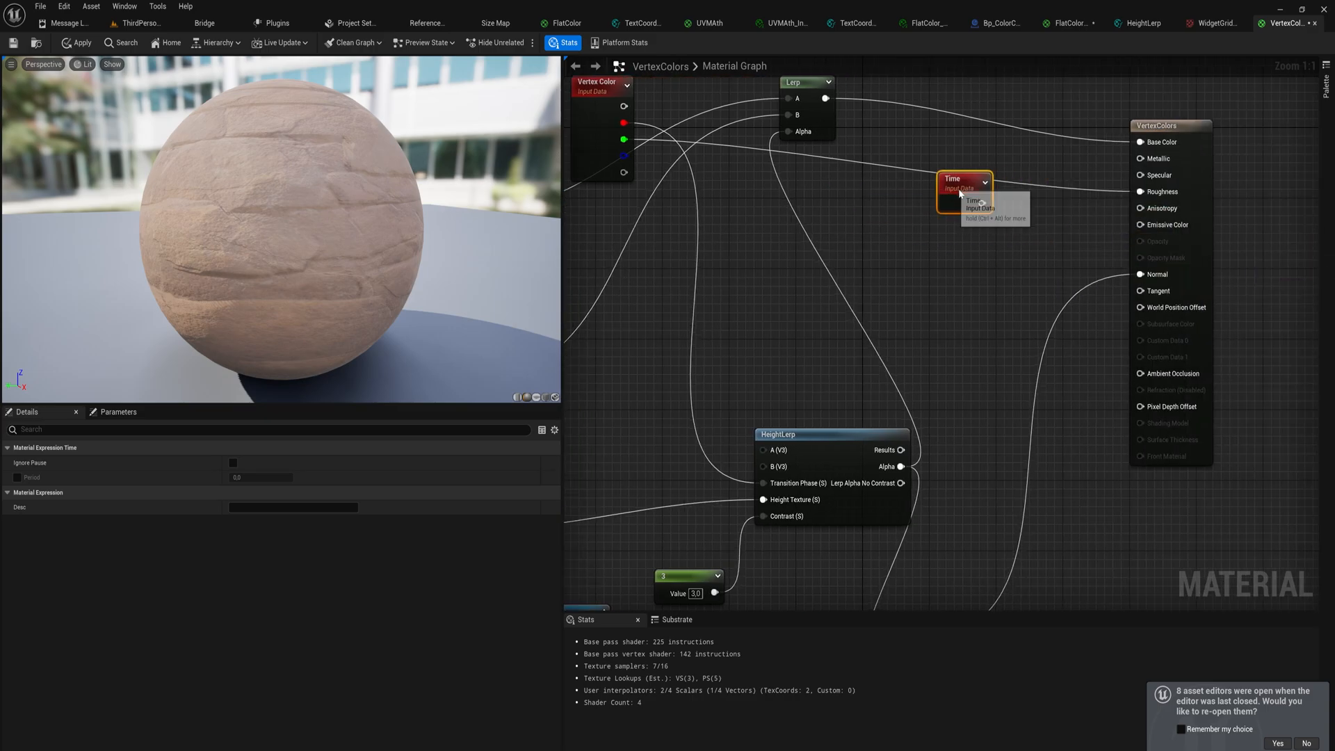
{"action": "left_click_drag", "start_coordinate": [963, 185], "coordinate": [973, 245]}
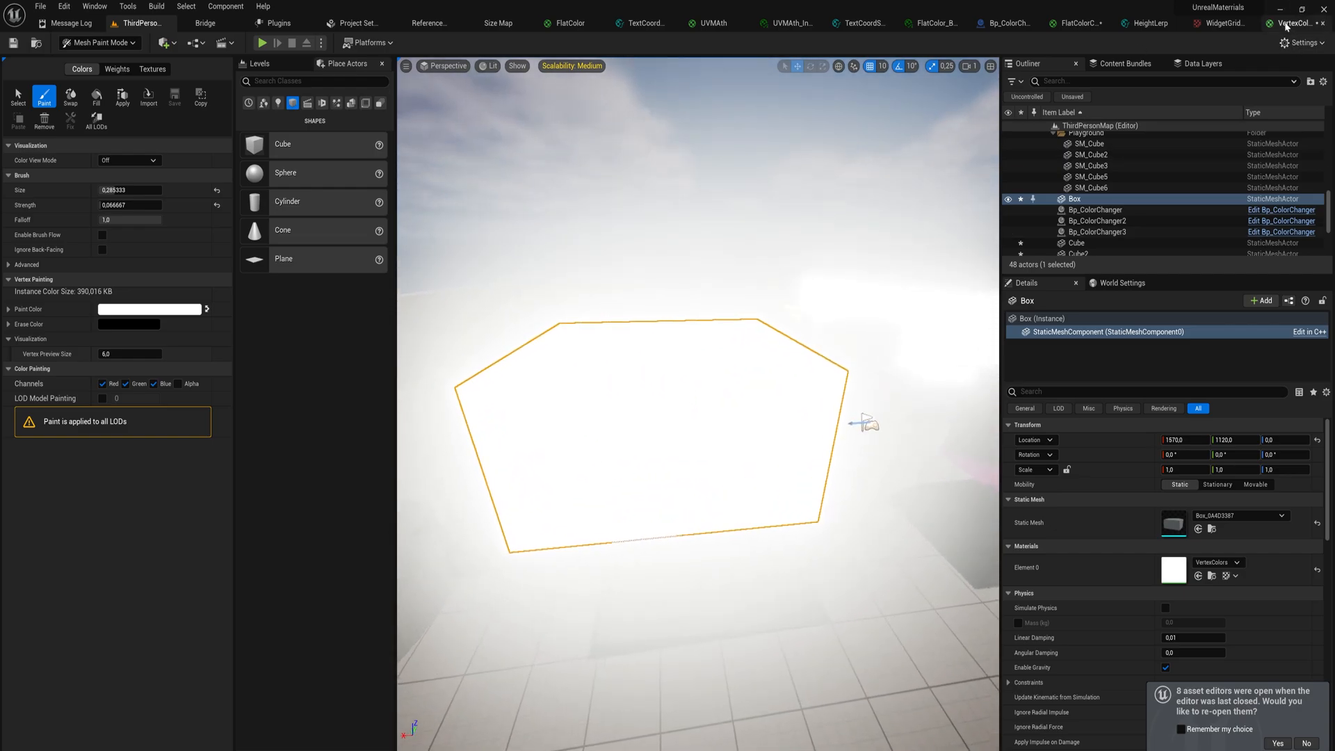
Return to the VertexColors material editor to see the Time node beside the texture coordinates.
{"action": "left_click", "coordinate": [1289, 23]}
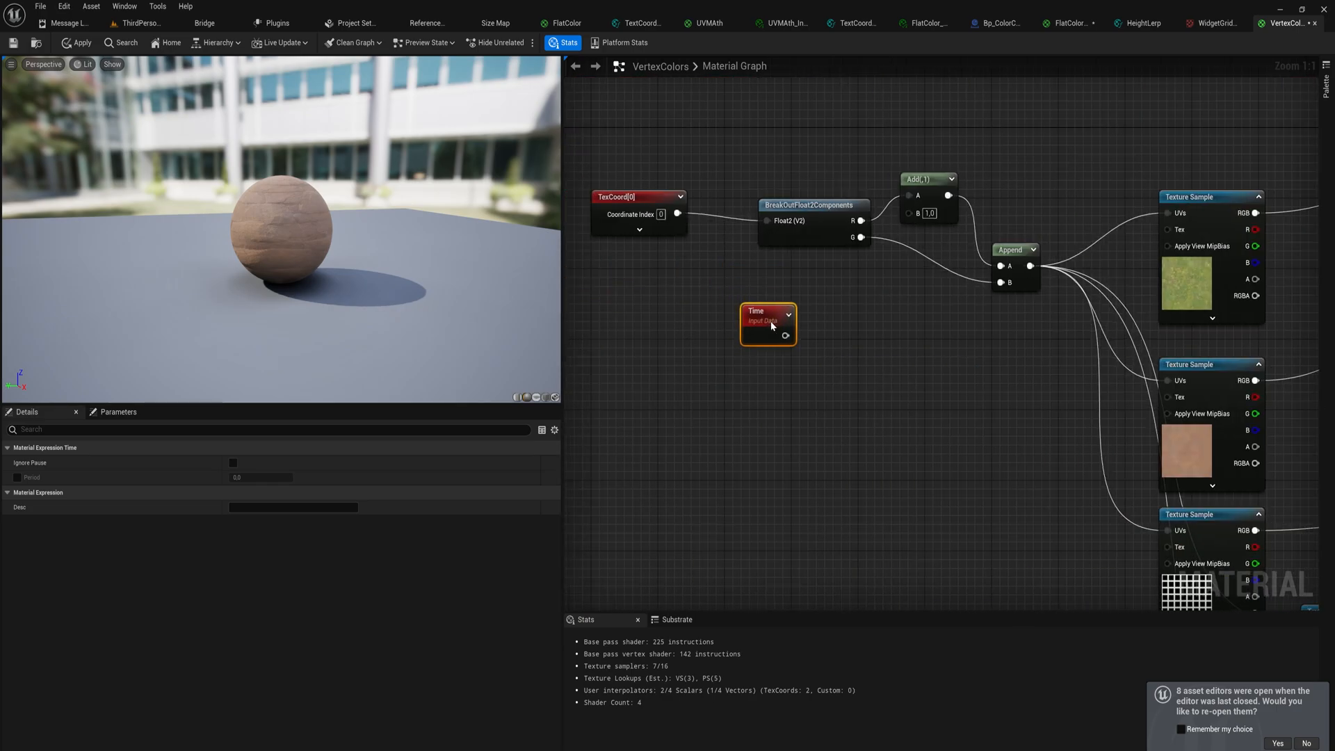
{"action": "mouse_move", "coordinate": [819, 311]}
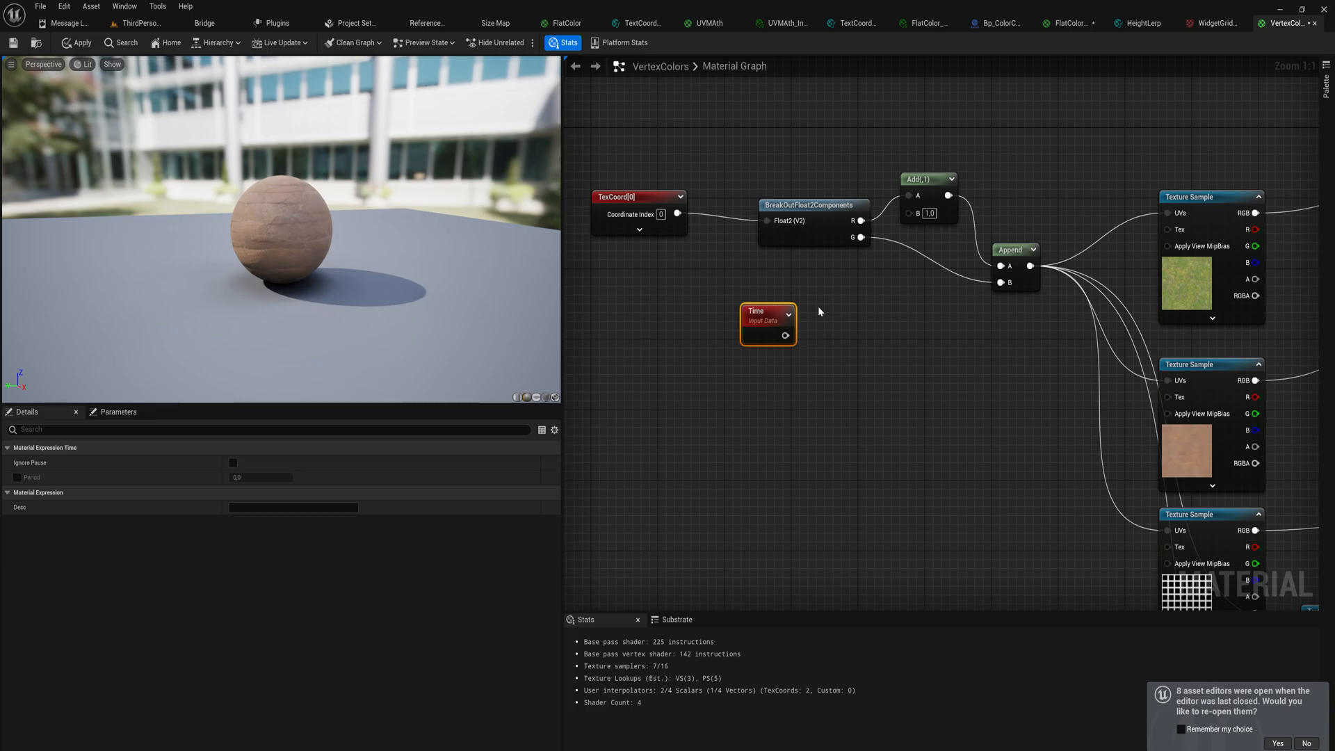
{"action": "mouse_move", "coordinate": [833, 308]}
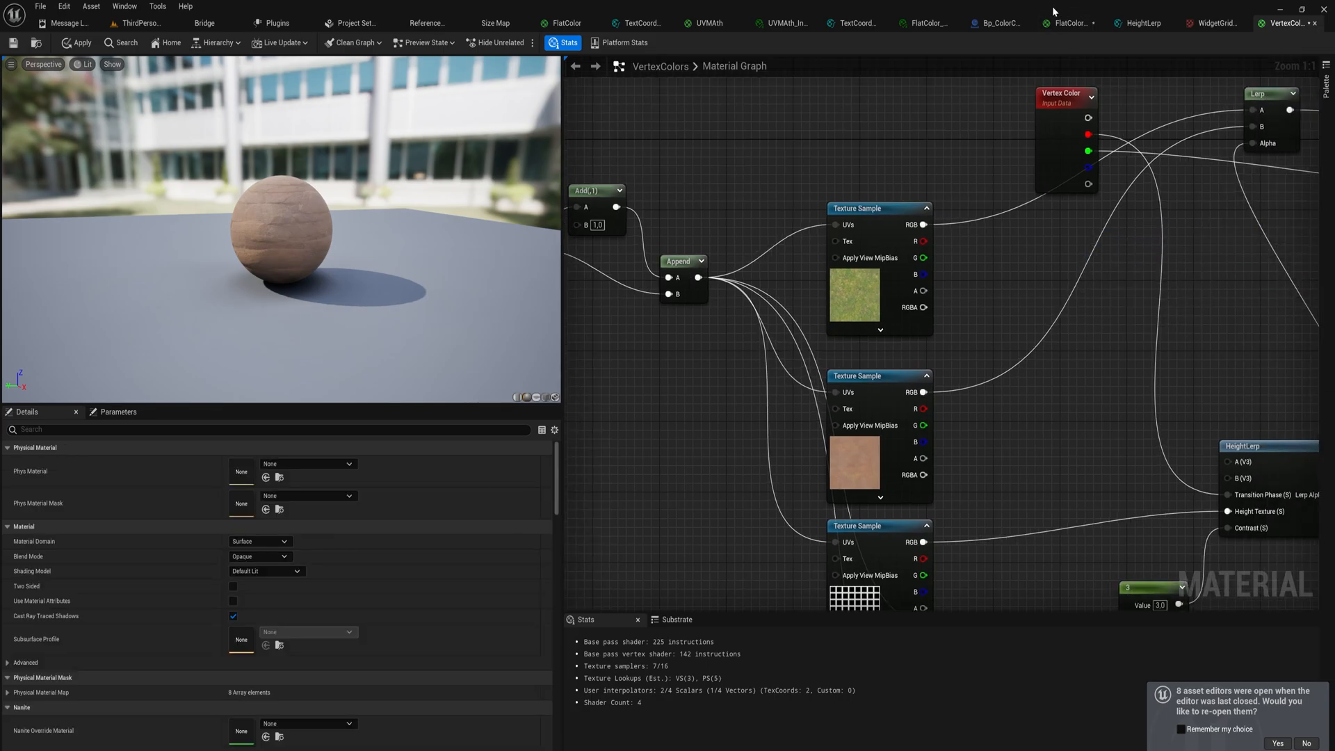
Open the FlatColor material from the project's Content folder.
{"action": "left_click", "coordinate": [1071, 23]}
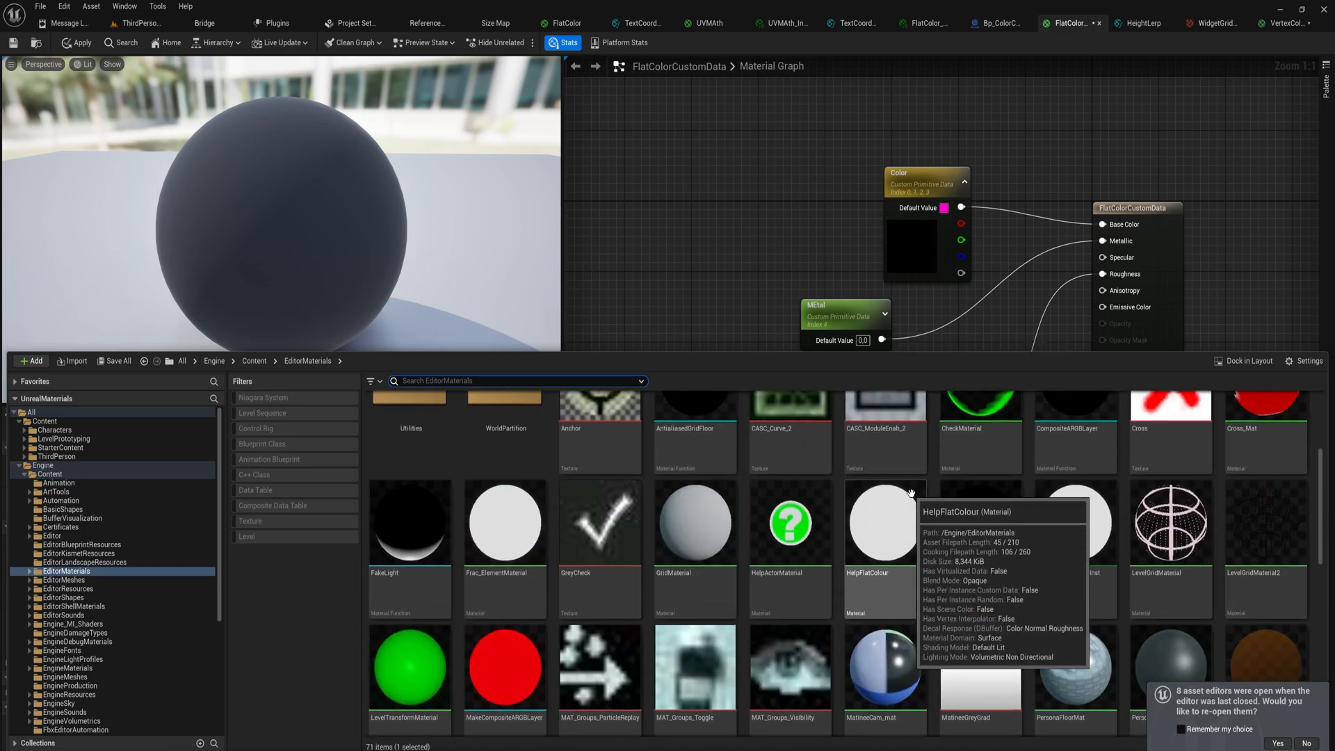
{"action": "left_click", "coordinate": [45, 421]}
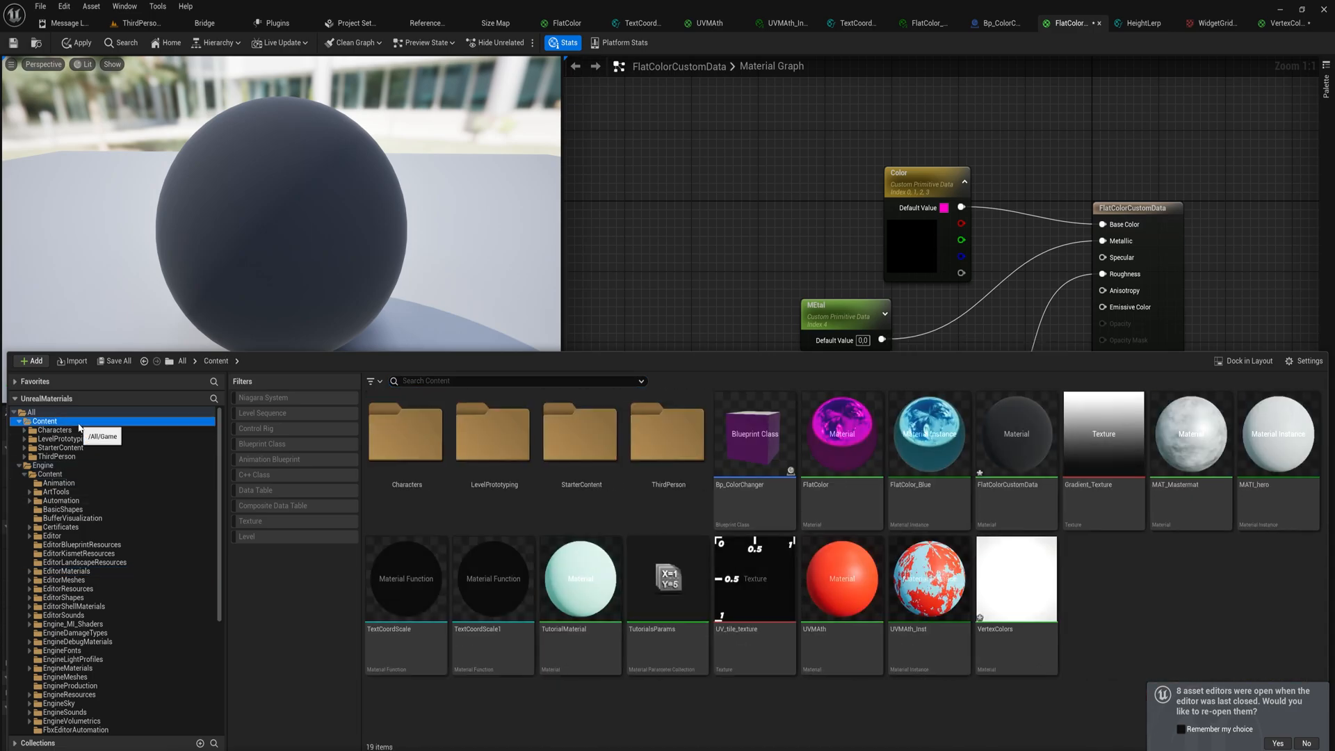
{"action": "left_click", "coordinate": [841, 434]}
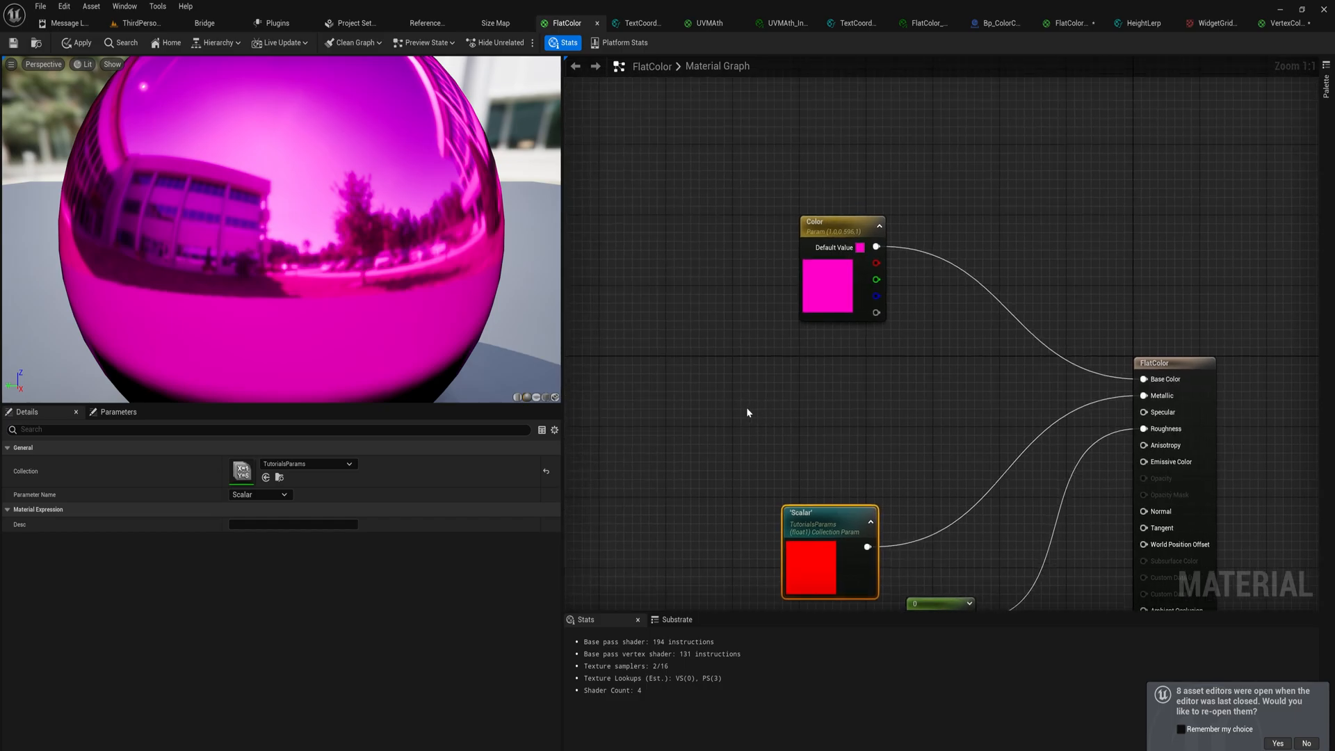
Show the FlatColor parameter list with its magenta Color parameter and rearrange the view.
{"action": "left_click", "coordinate": [117, 412]}
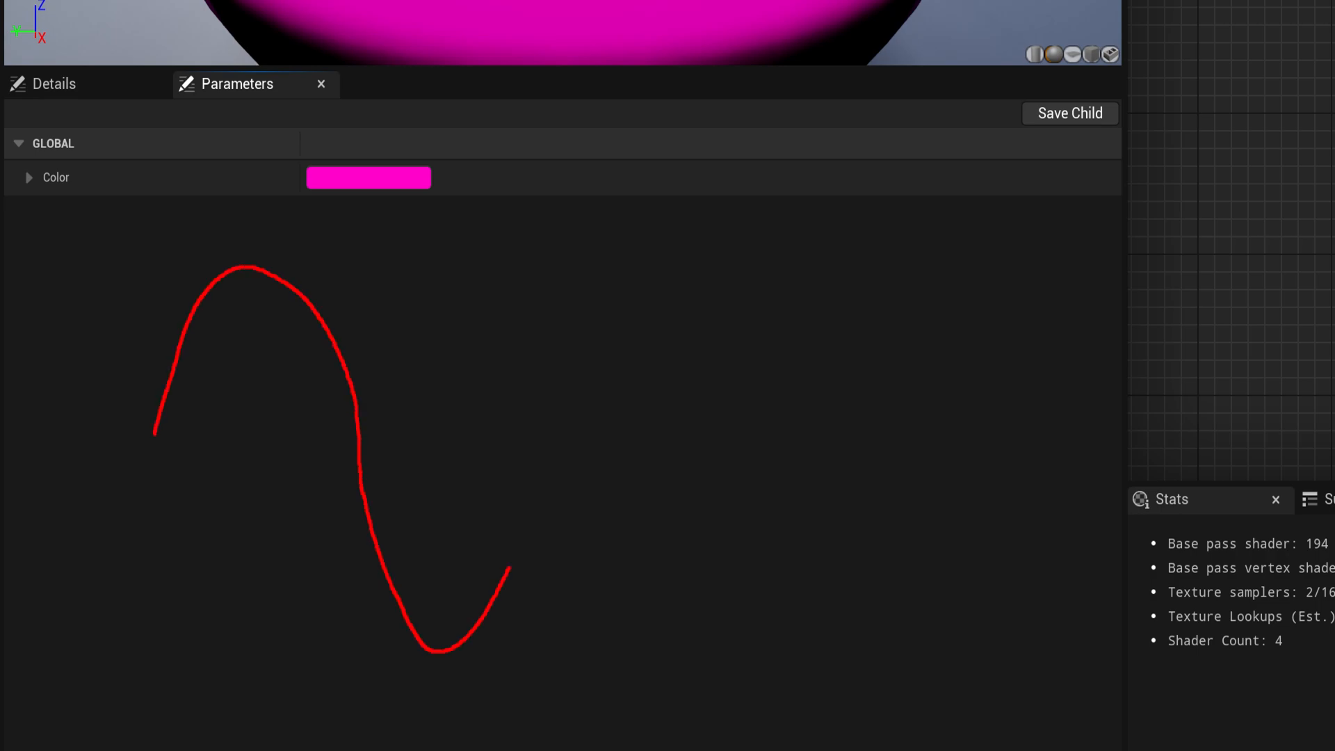
{"action": "left_click_drag", "start_coordinate": [511, 573], "coordinate": [944, 349]}
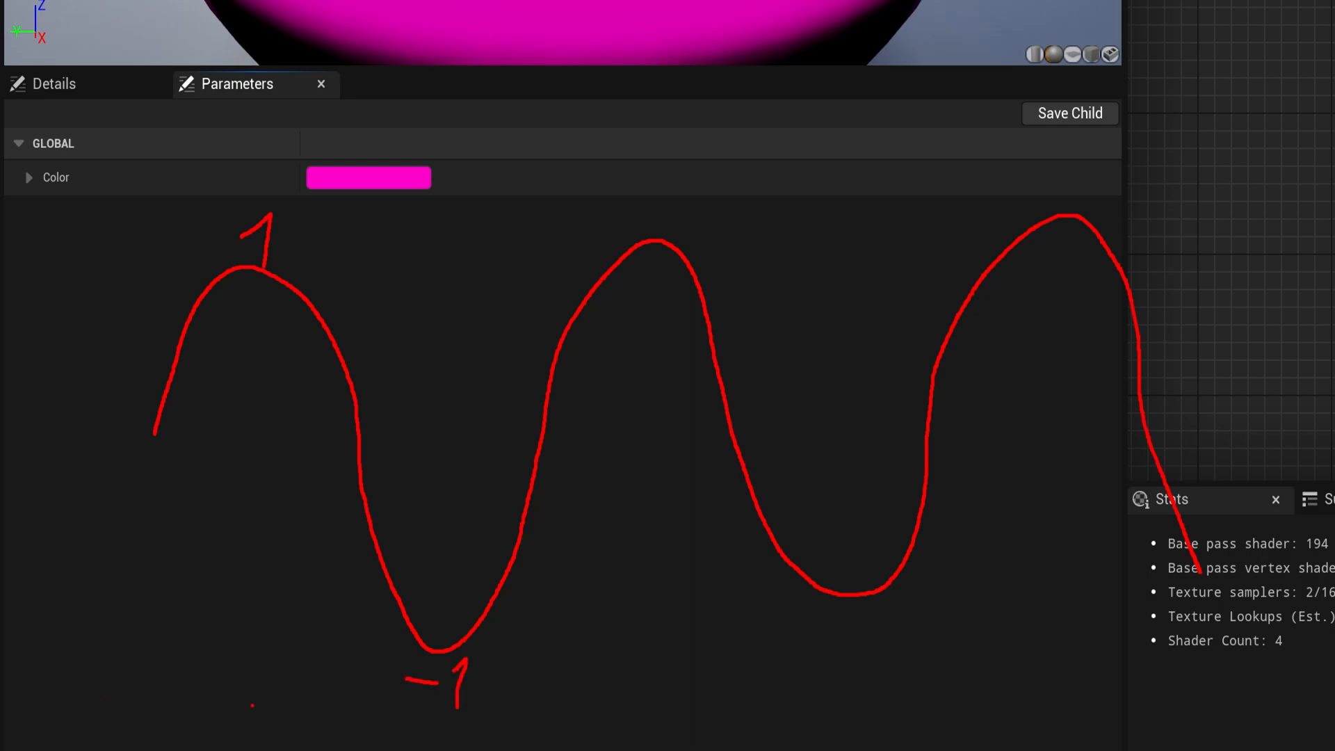
{"action": "left_click_drag", "start_coordinate": [222, 672], "coordinate": [464, 728]}
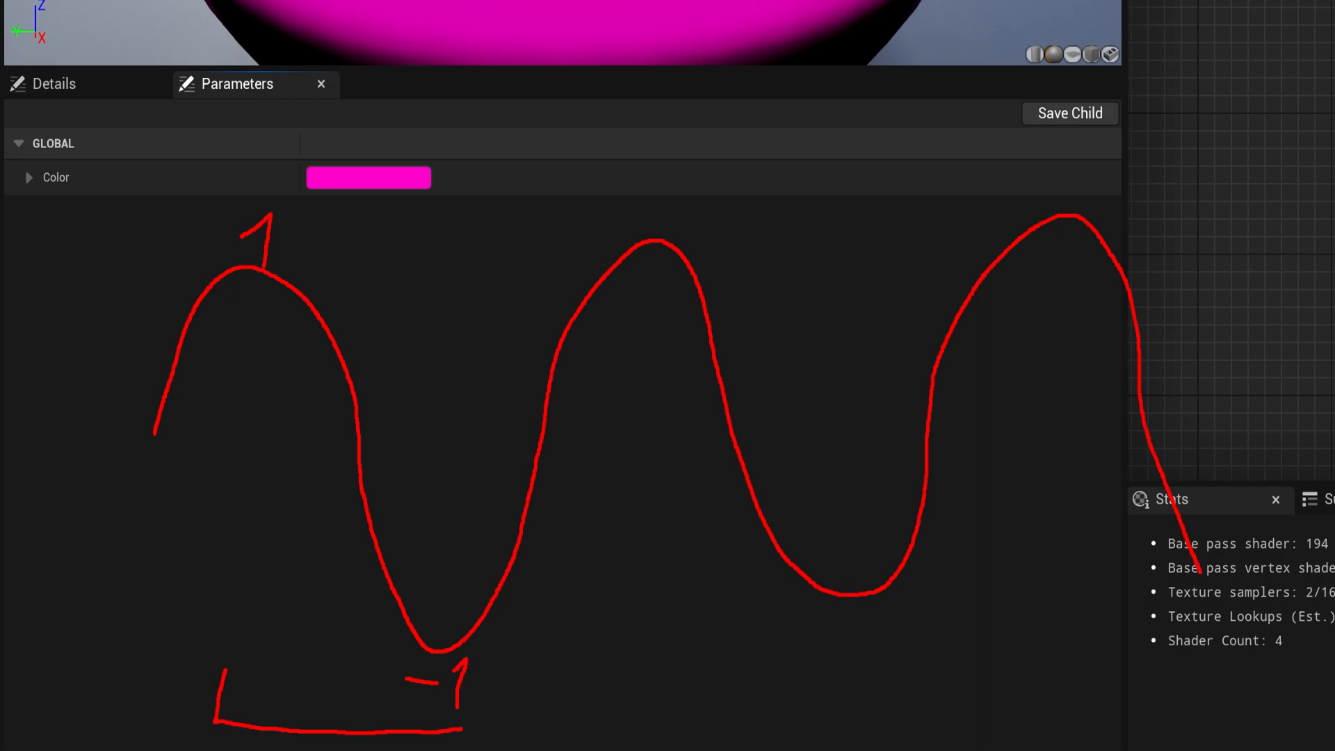
{"action": "left_click_drag", "start_coordinate": [66, 468], "coordinate": [595, 436]}
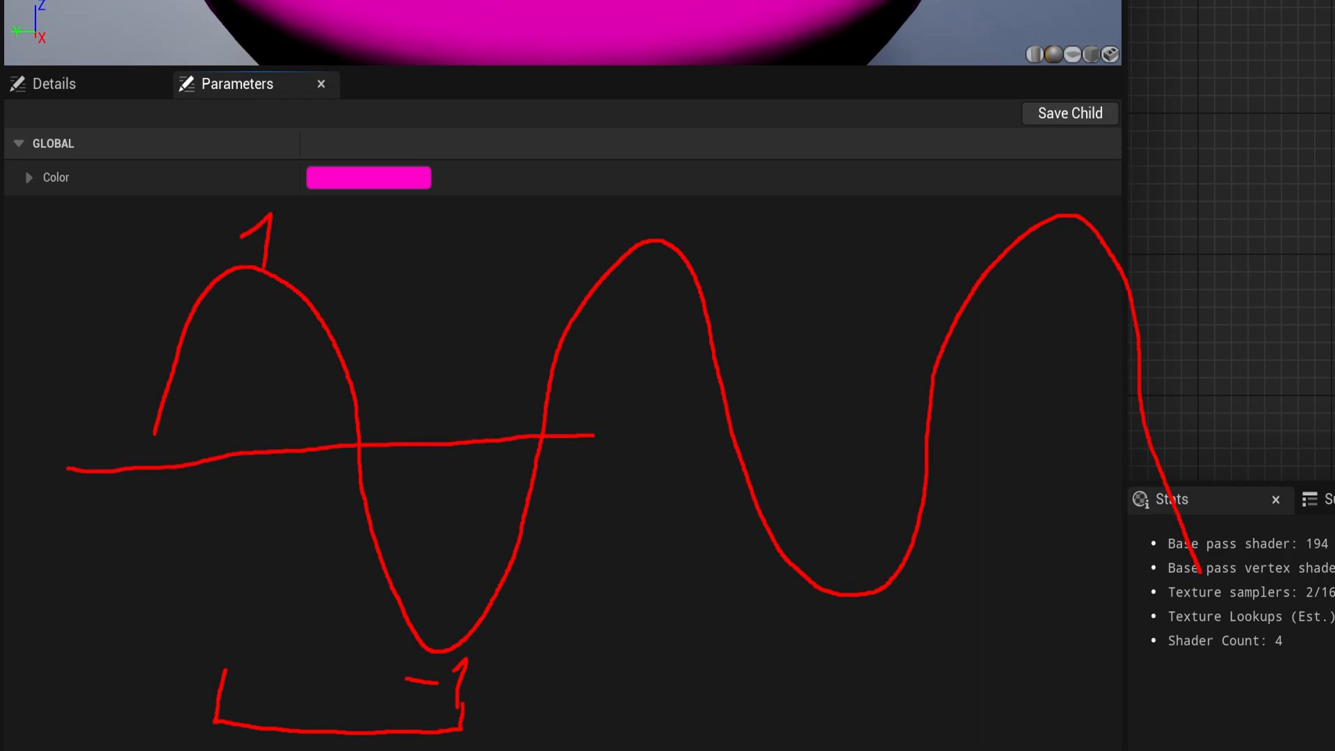
{"action": "left_click_drag", "start_coordinate": [587, 437], "coordinate": [1256, 394]}
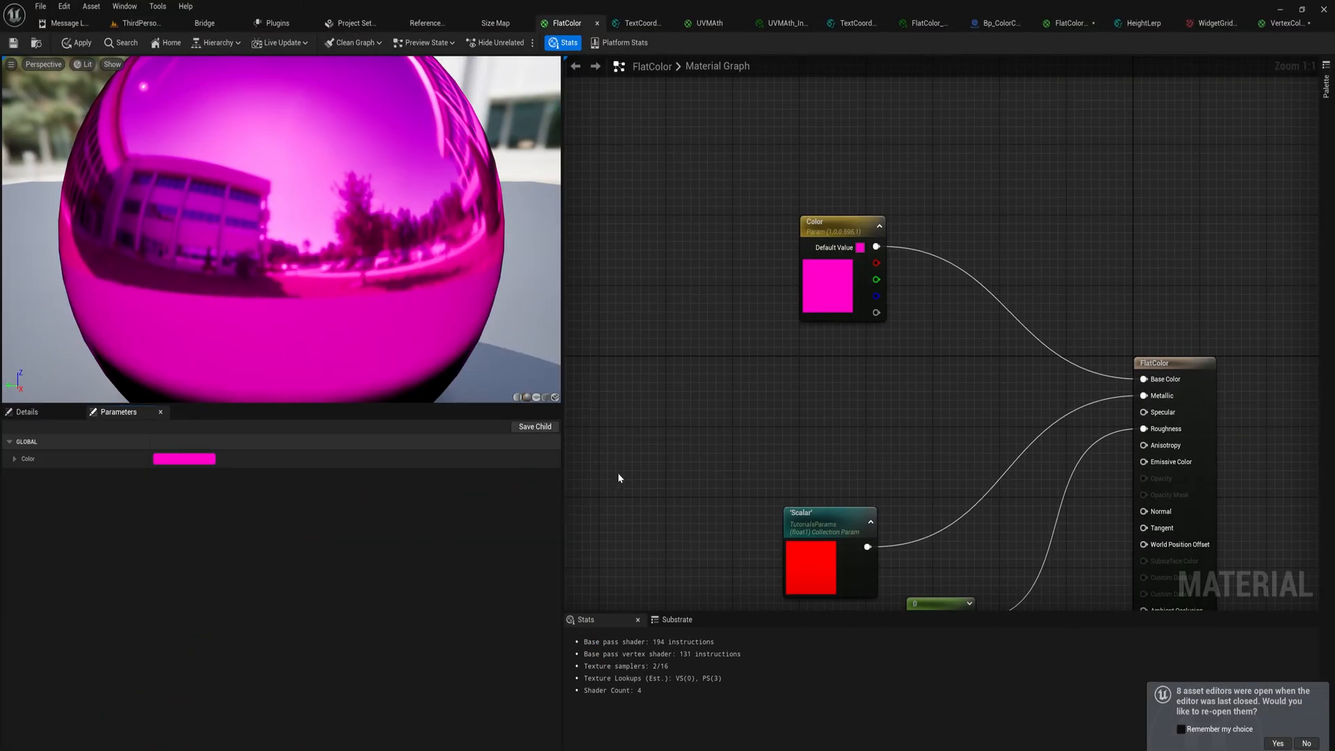
{"action": "mouse_move", "coordinate": [625, 420]}
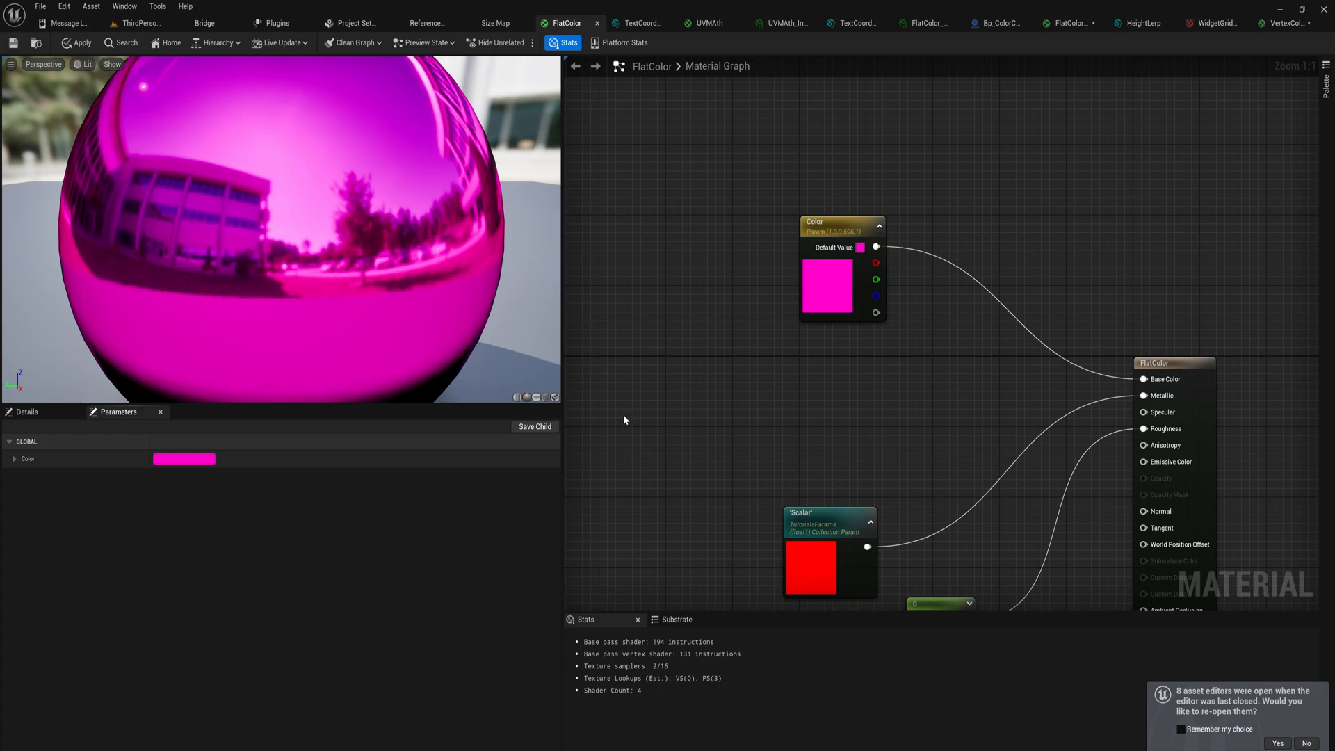
{"action": "mouse_move", "coordinate": [626, 416]}
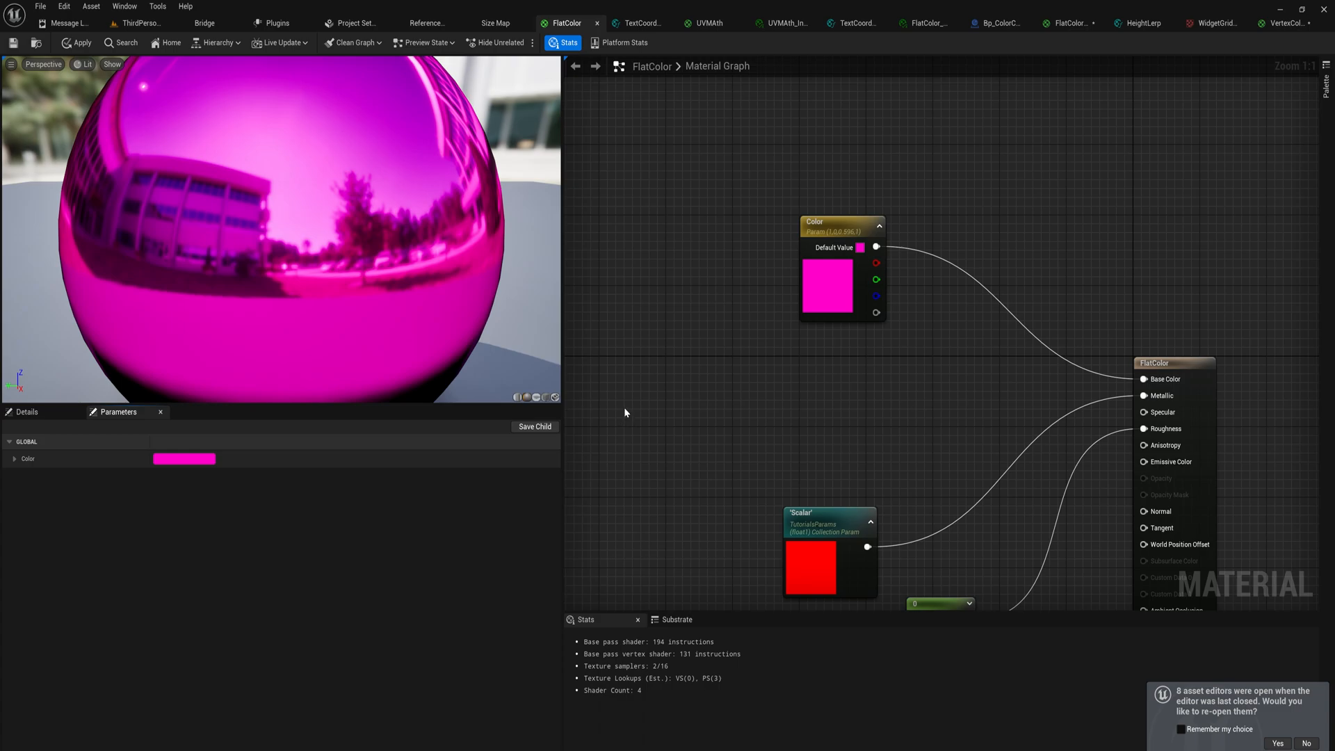
Add an unconnected Sine node with Period 1.0 to the FlatColor graph.
{"action": "left_click_drag", "start_coordinate": [626, 413], "coordinate": [664, 381]}
{"action": "type", "text": "sine"}
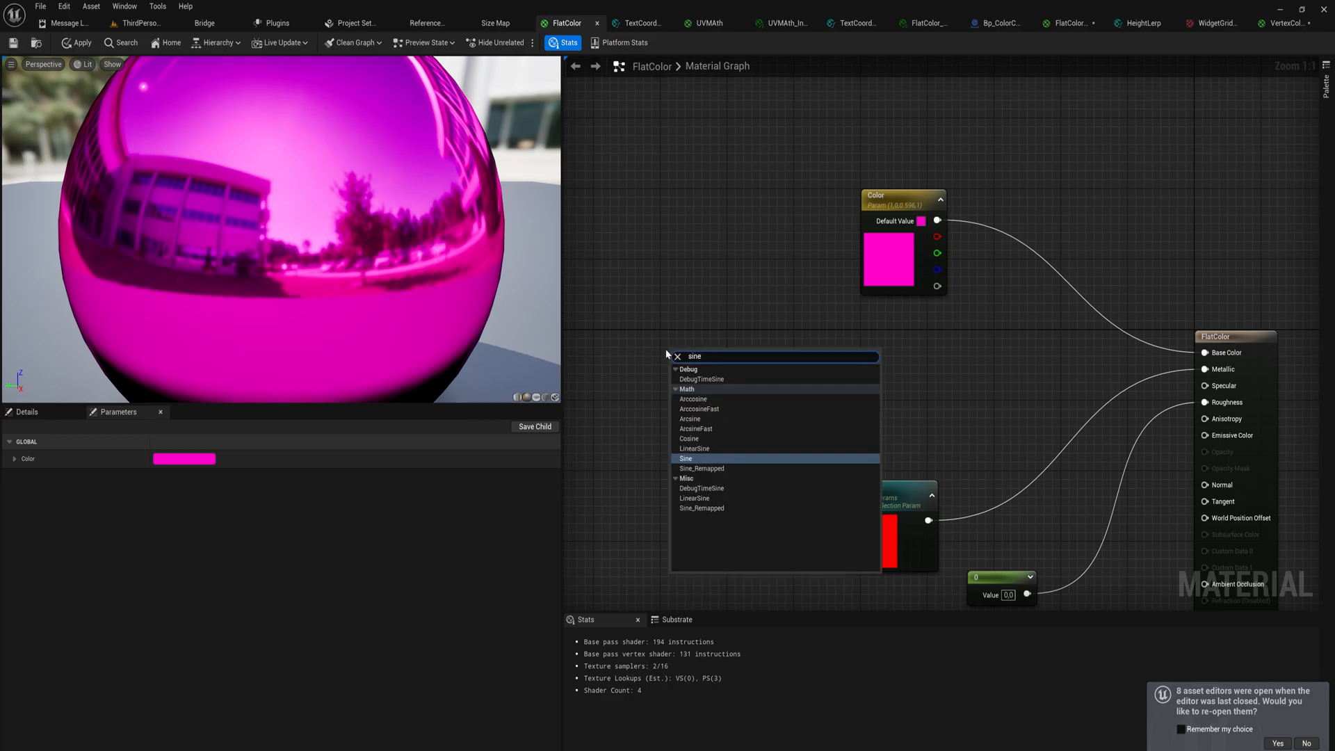
{"action": "left_click", "coordinate": [687, 458]}
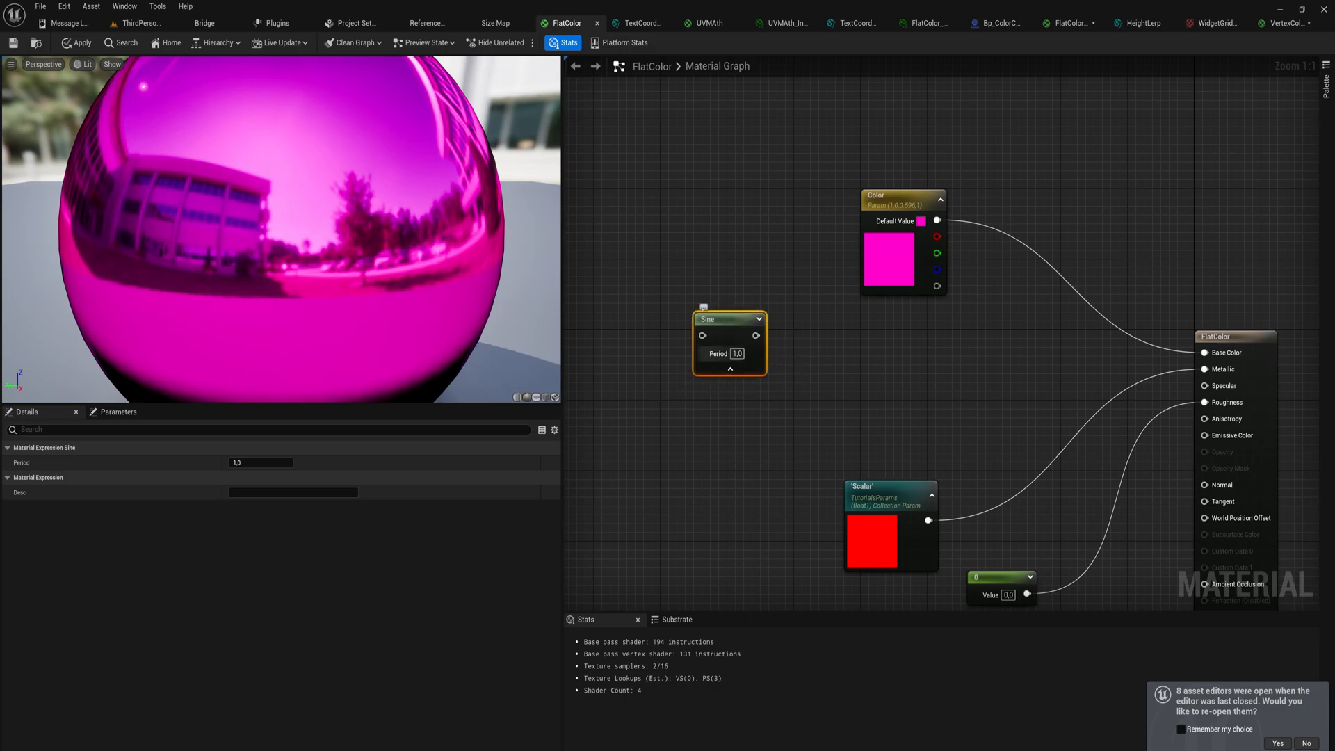
{"action": "left_click", "coordinate": [637, 486]}
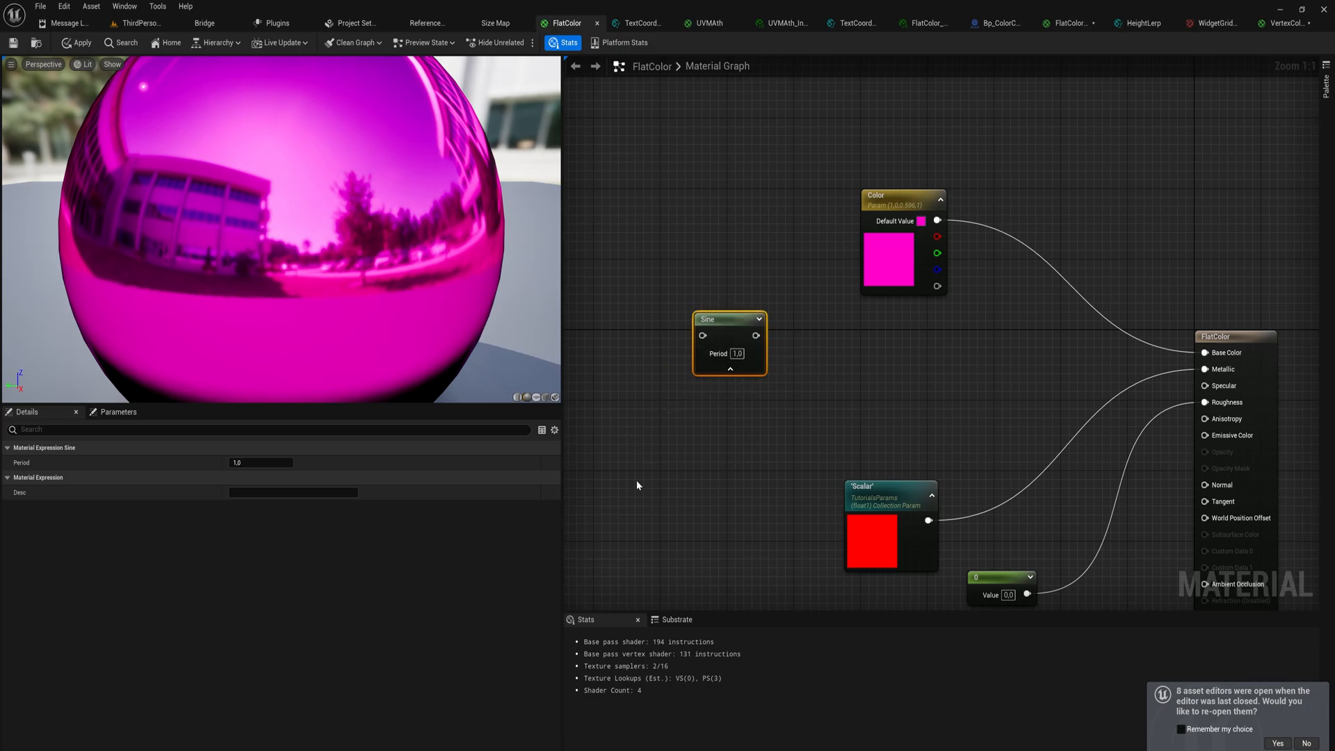
{"action": "mouse_move", "coordinate": [648, 475]}
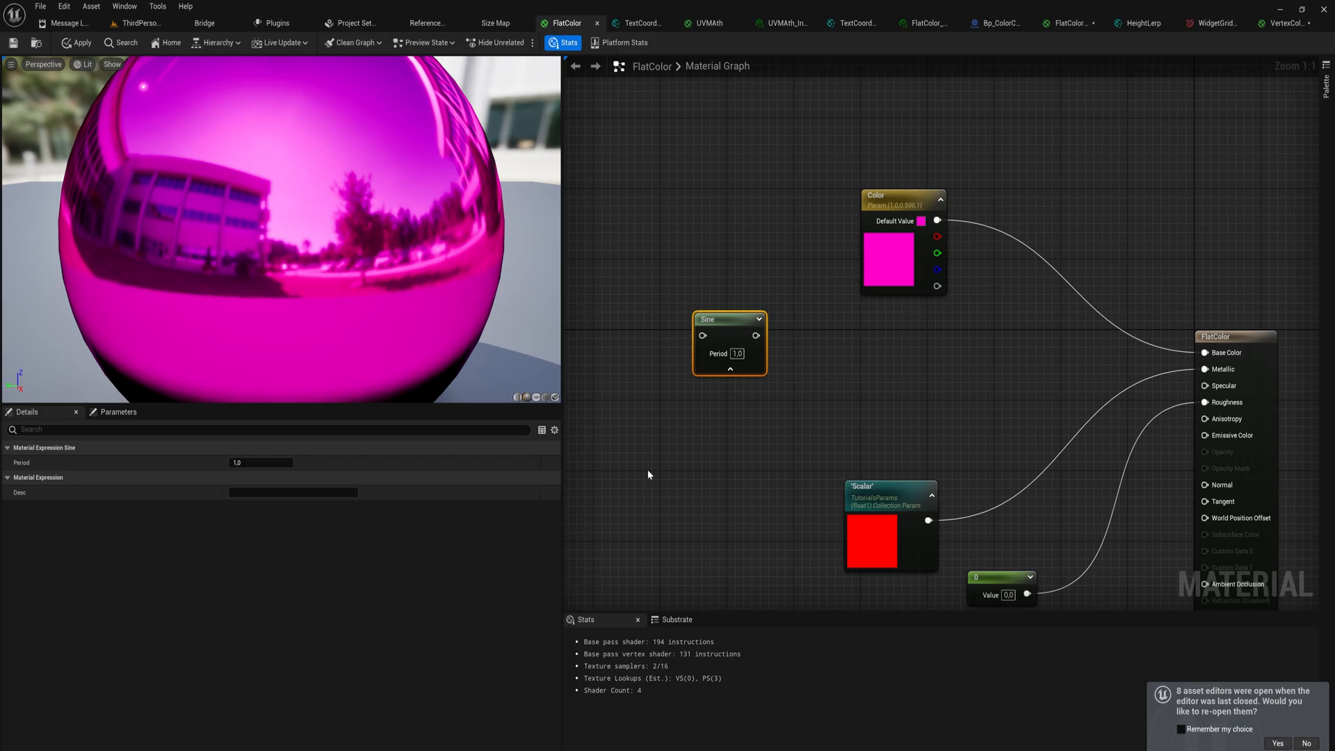
{"action": "mouse_move", "coordinate": [701, 423]}
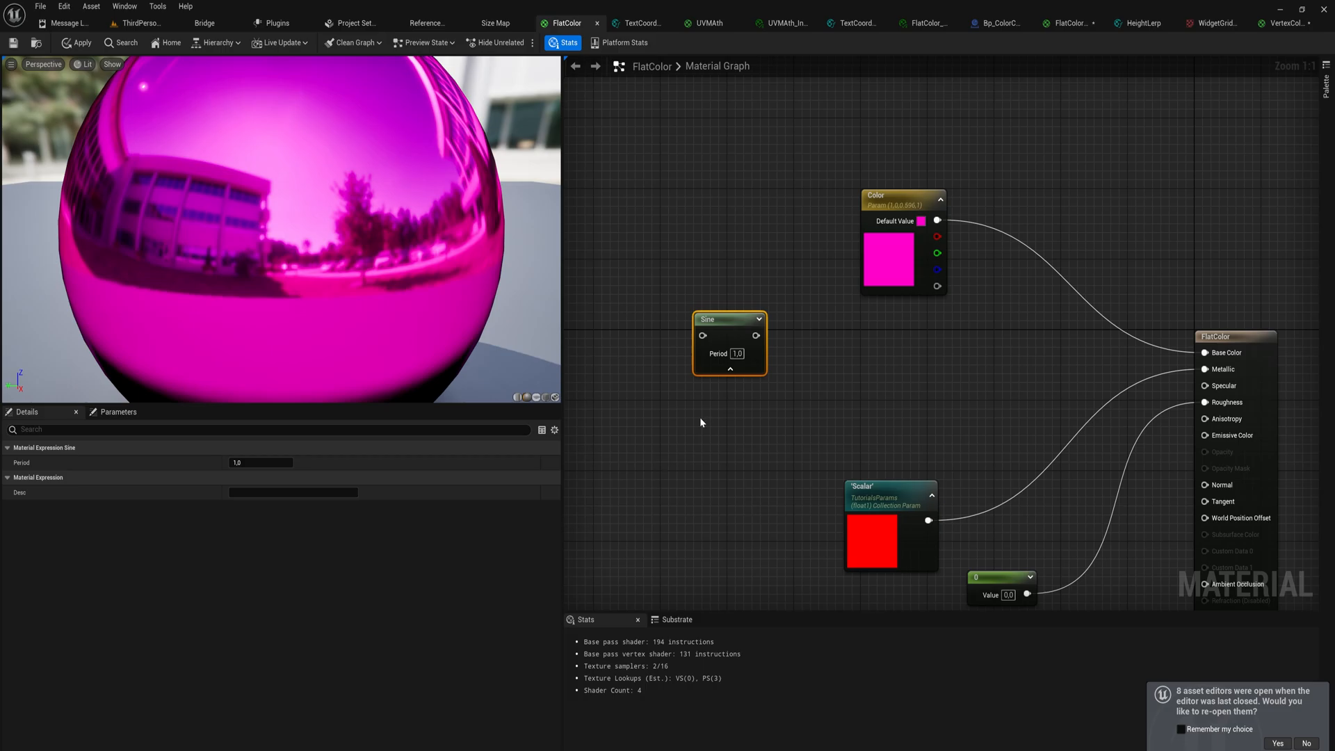
Add a RemapValueRange node fed by the Sine output.
{"action": "left_click_drag", "start_coordinate": [756, 334], "coordinate": [801, 340]}
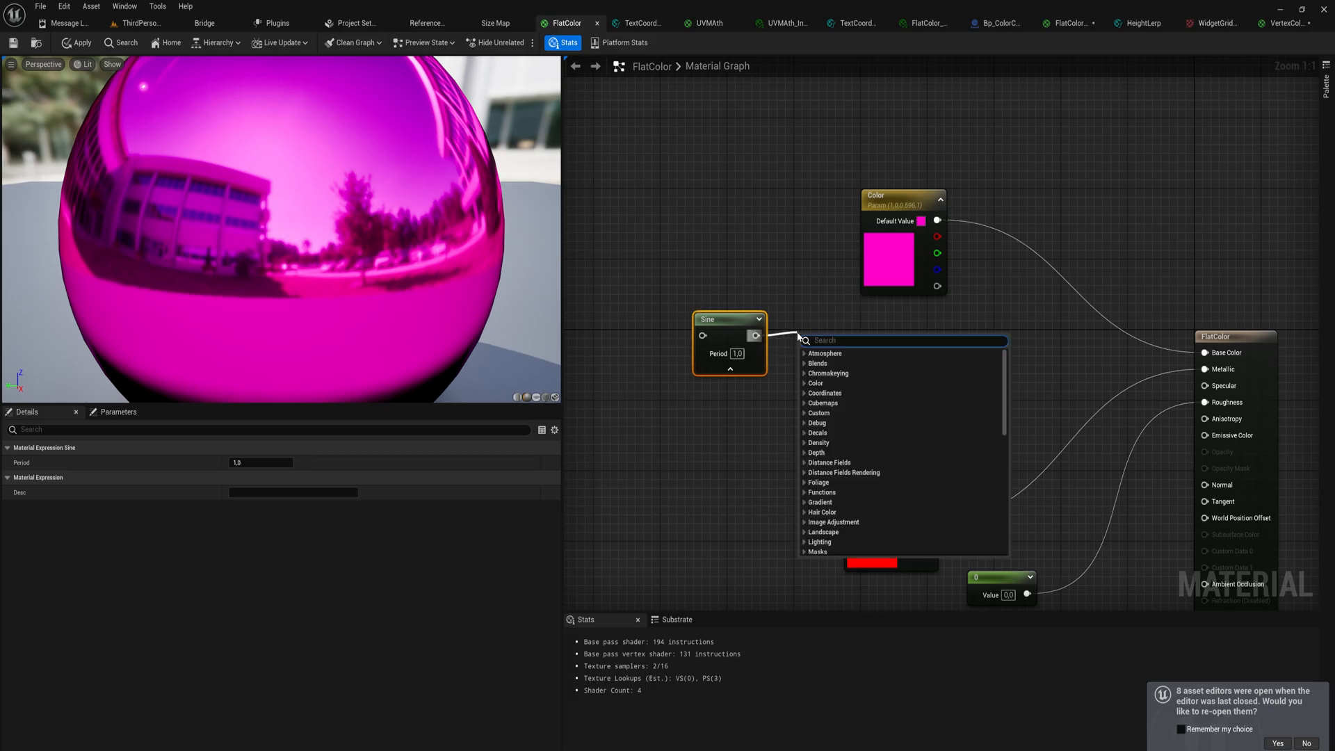
{"action": "type", "text": "rem"}
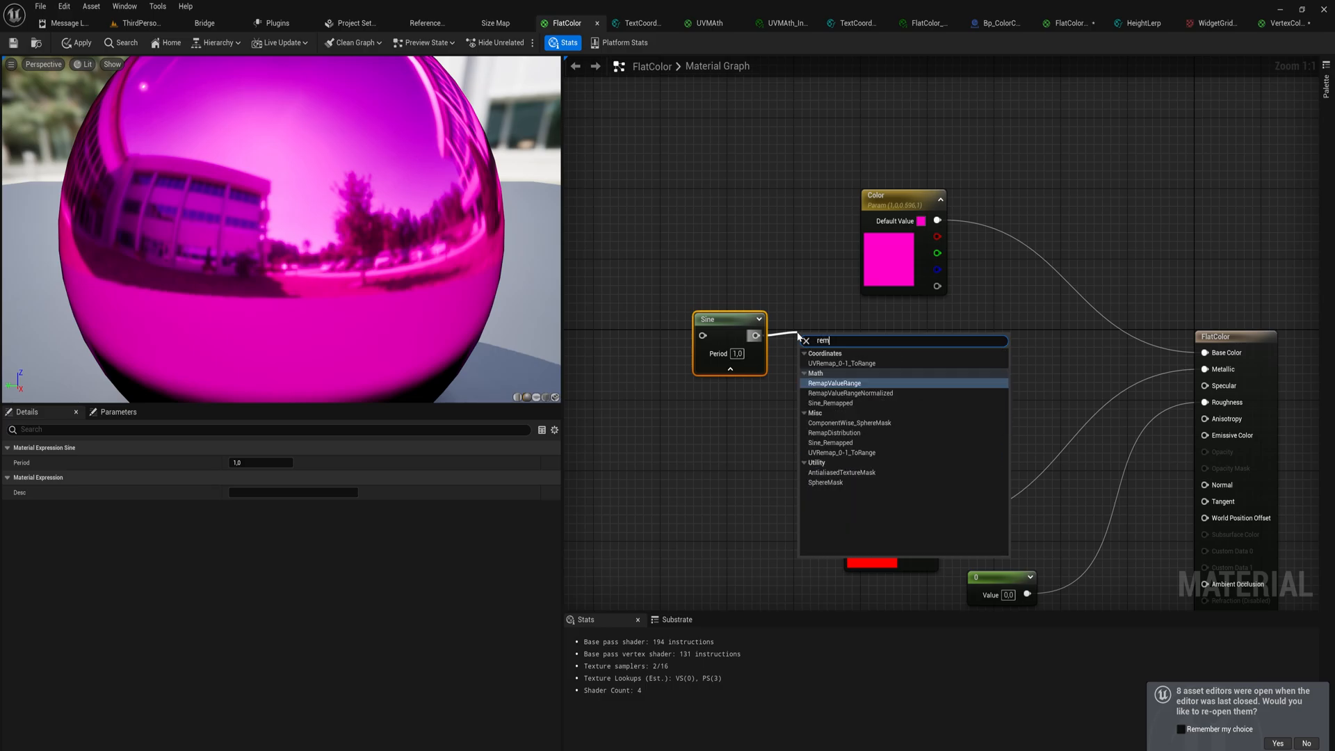
{"action": "left_click", "coordinate": [834, 382]}
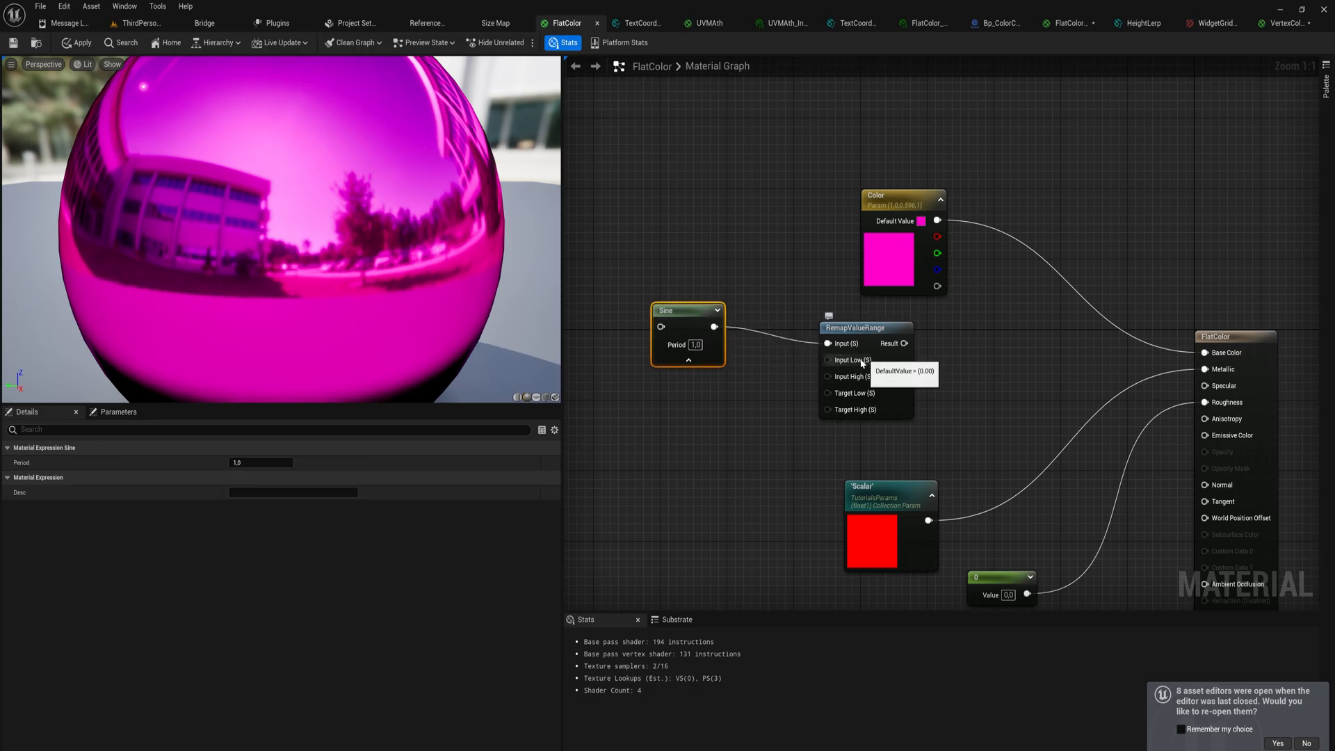
{"action": "mouse_move", "coordinate": [855, 368]}
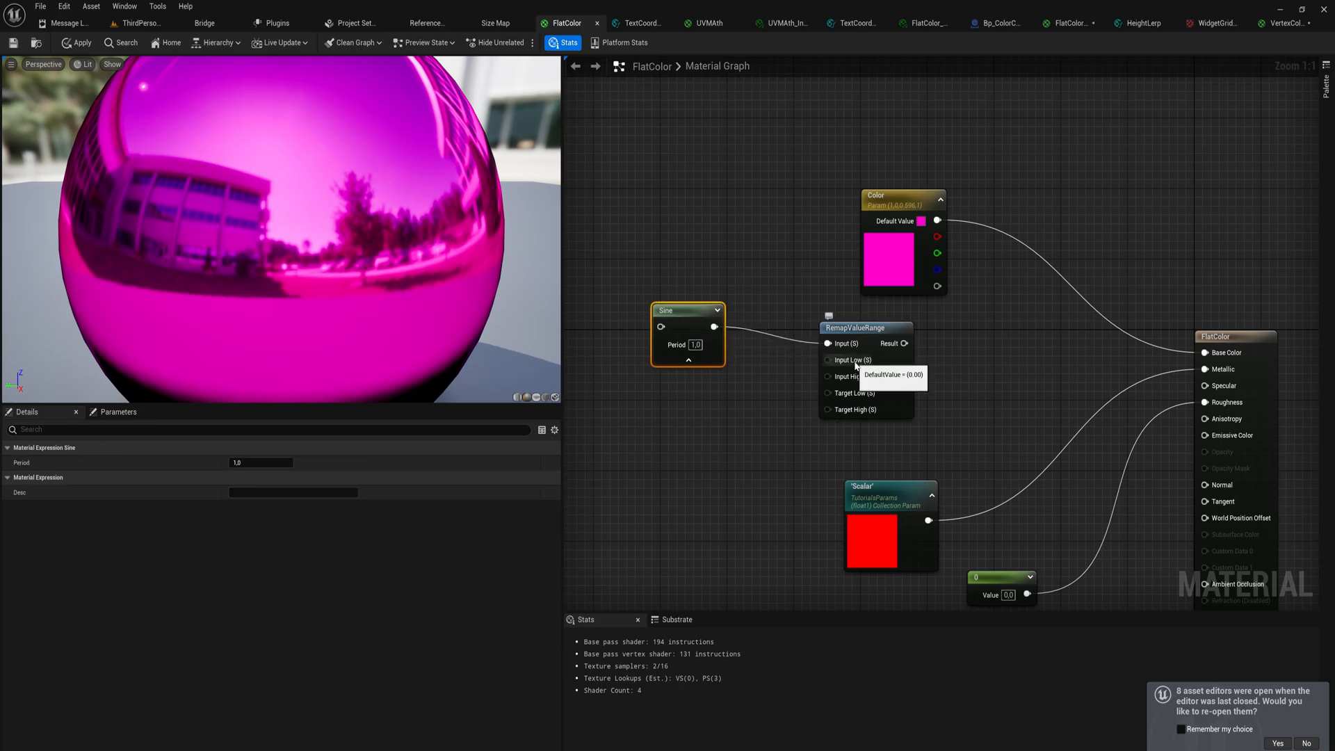
{"action": "mouse_move", "coordinate": [854, 392]}
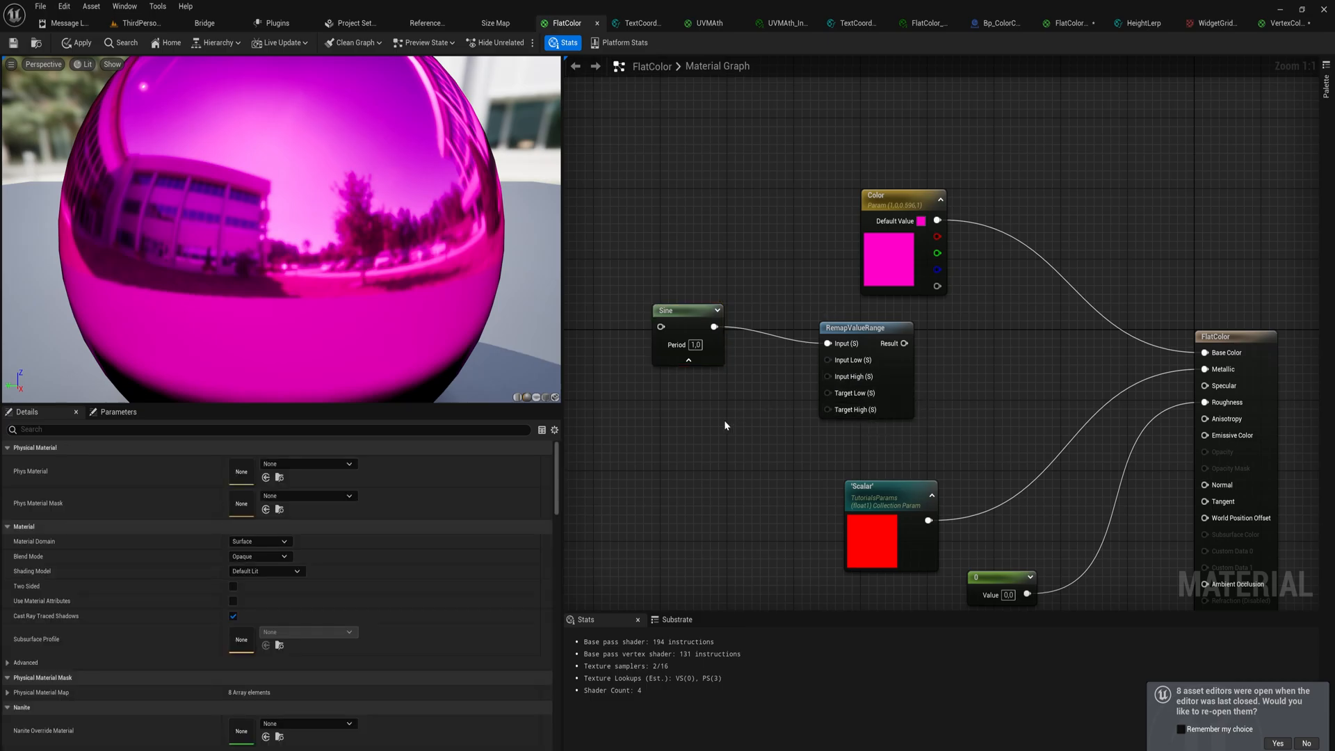
Create a -1.0 constant and wire it to RemapValueRange's Input Low.
{"action": "left_click", "coordinate": [758, 428]}
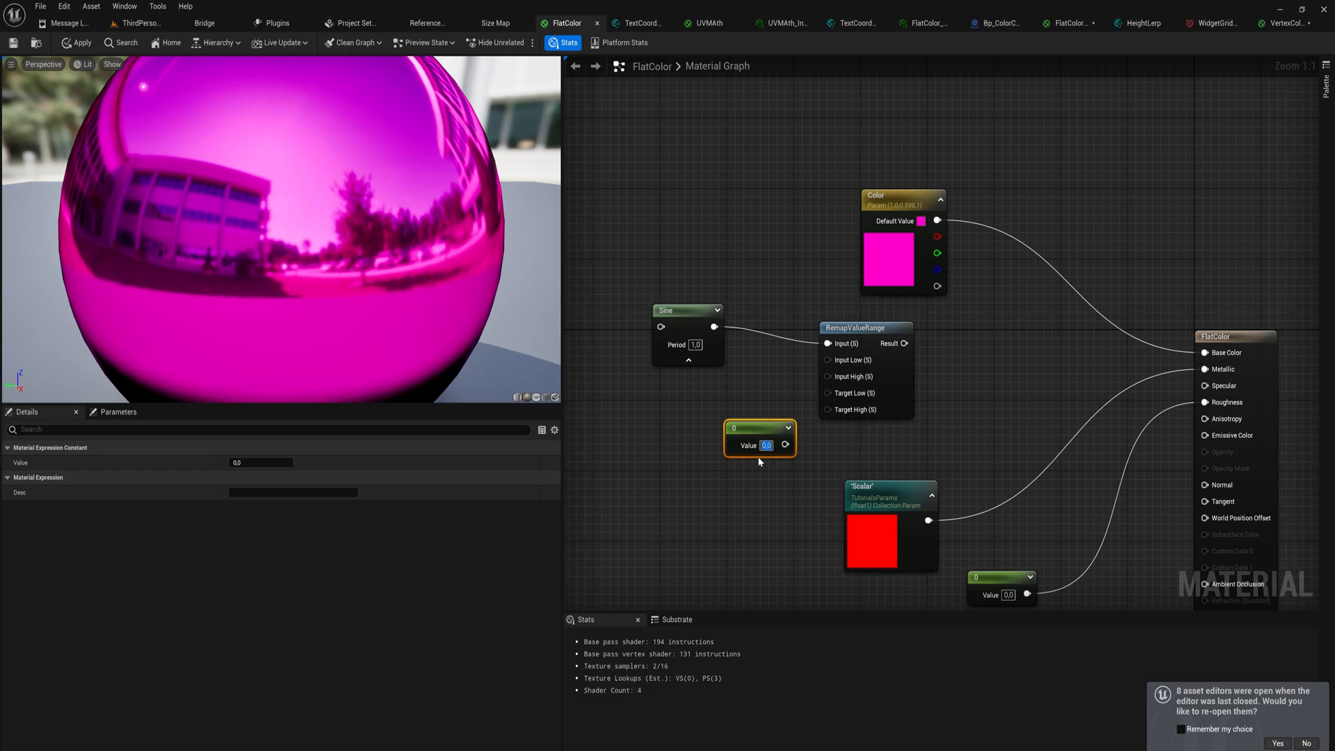
{"action": "type", "text": "-1.0"}
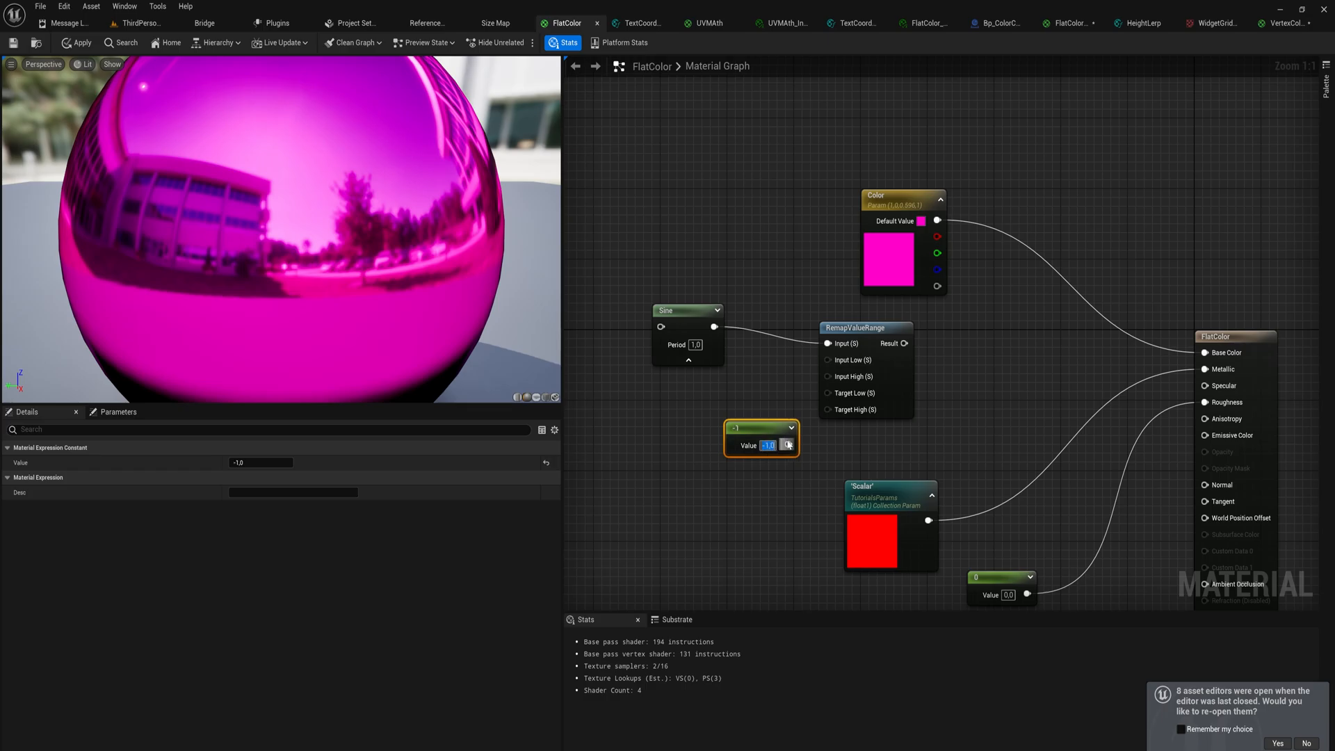
{"action": "left_click_drag", "start_coordinate": [760, 434], "coordinate": [705, 401]}
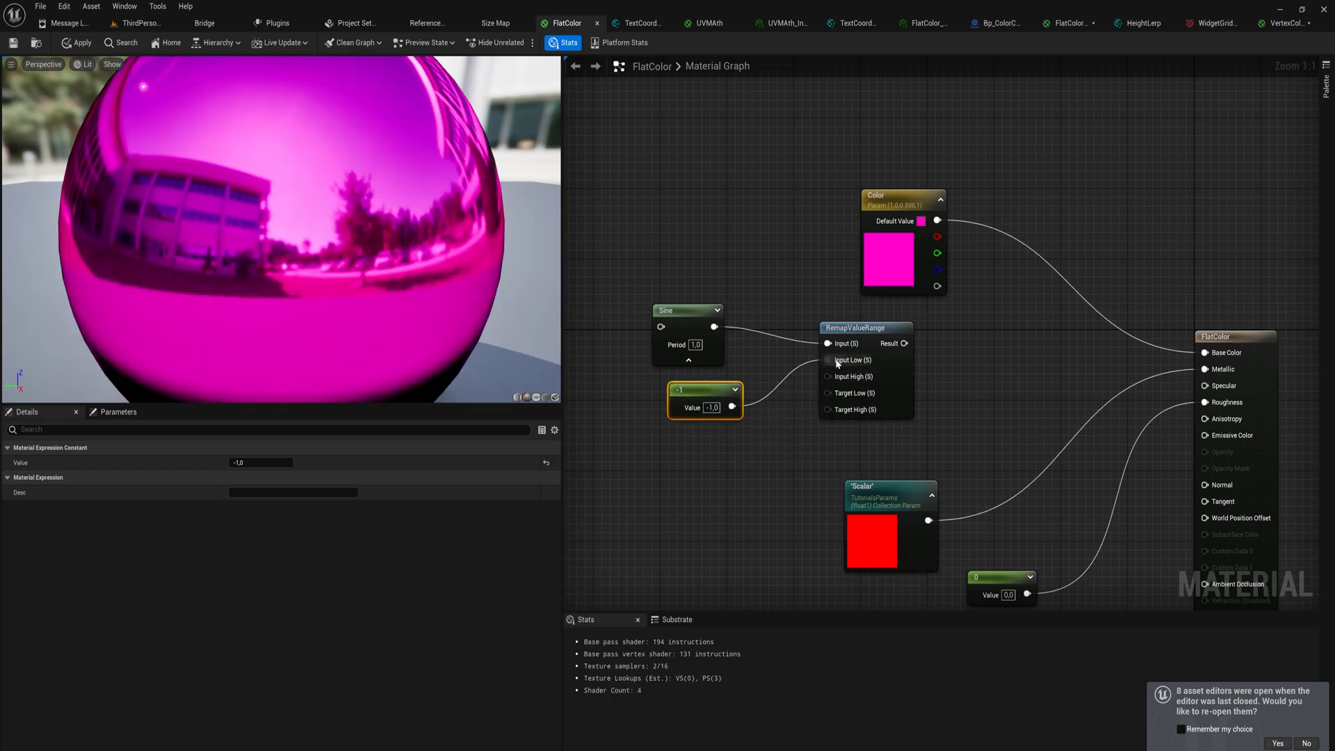
{"action": "mouse_move", "coordinate": [827, 360]}
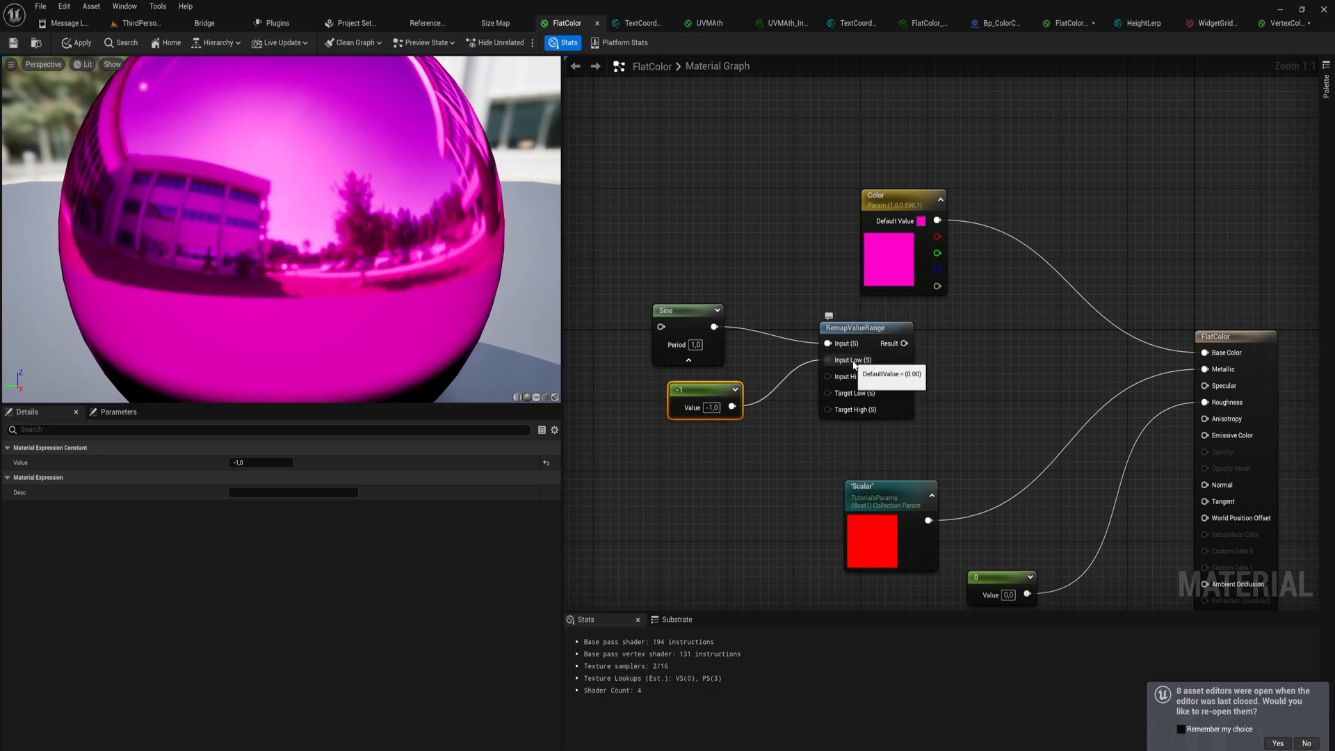
{"action": "mouse_move", "coordinate": [847, 377]}
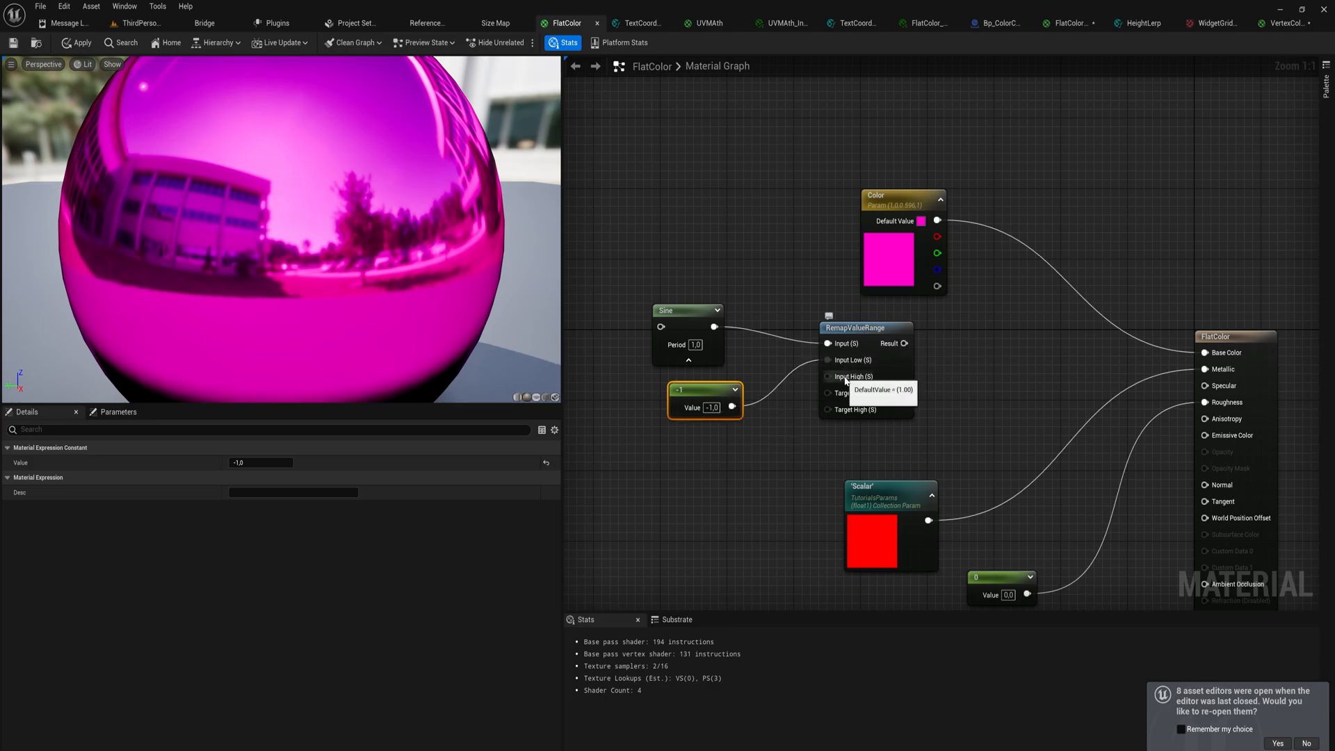
{"action": "mouse_move", "coordinate": [851, 393]}
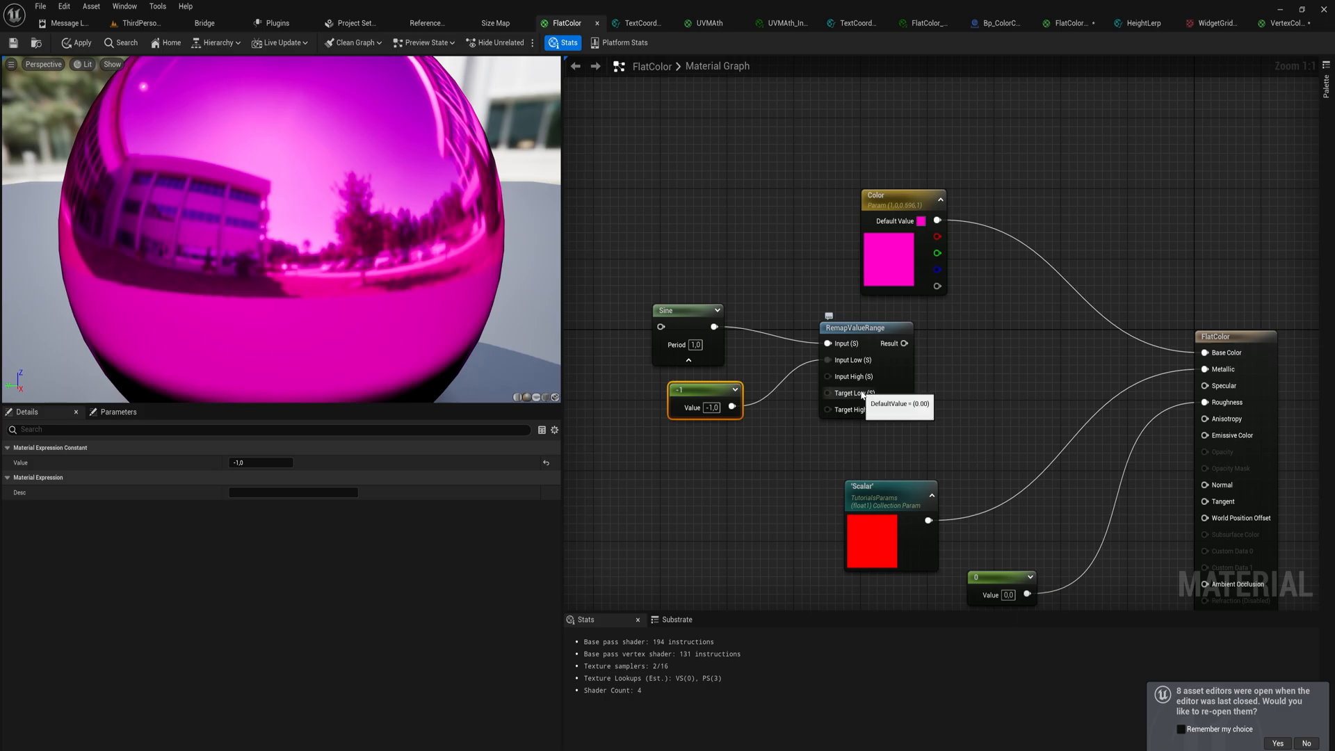
{"action": "mouse_move", "coordinate": [854, 408]}
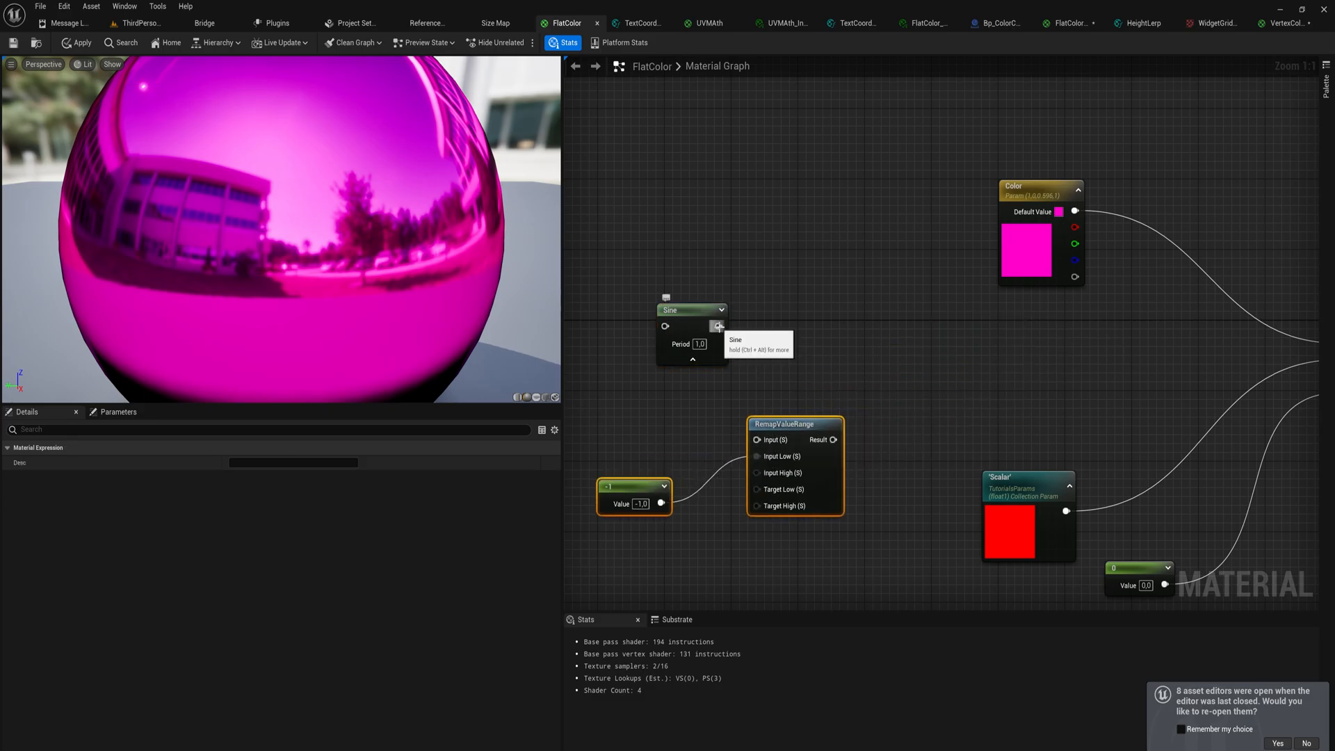
Route the Sine through Add 1 and Divide by 2 nodes placed beside it.
{"action": "left_click_drag", "start_coordinate": [718, 325], "coordinate": [774, 330]}
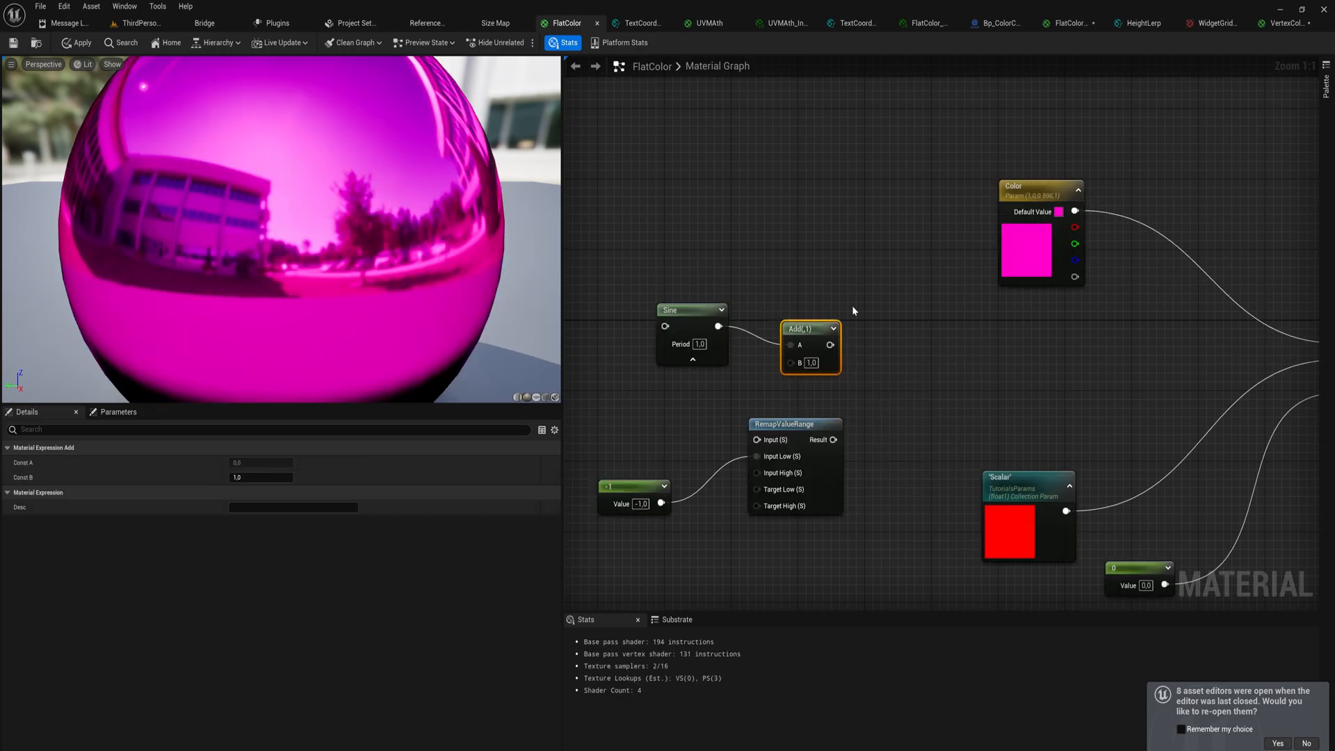
{"action": "mouse_move", "coordinate": [818, 331]}
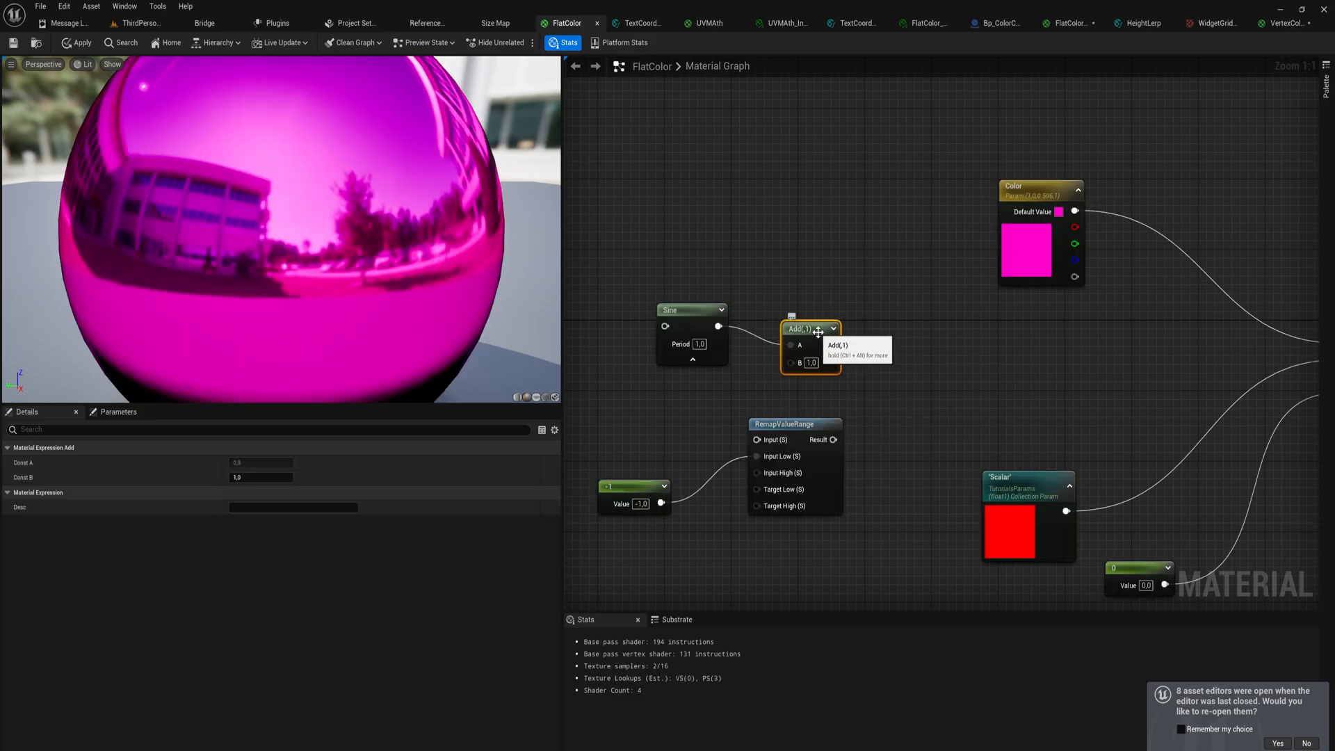
{"action": "left_click_drag", "start_coordinate": [830, 345], "coordinate": [869, 356]}
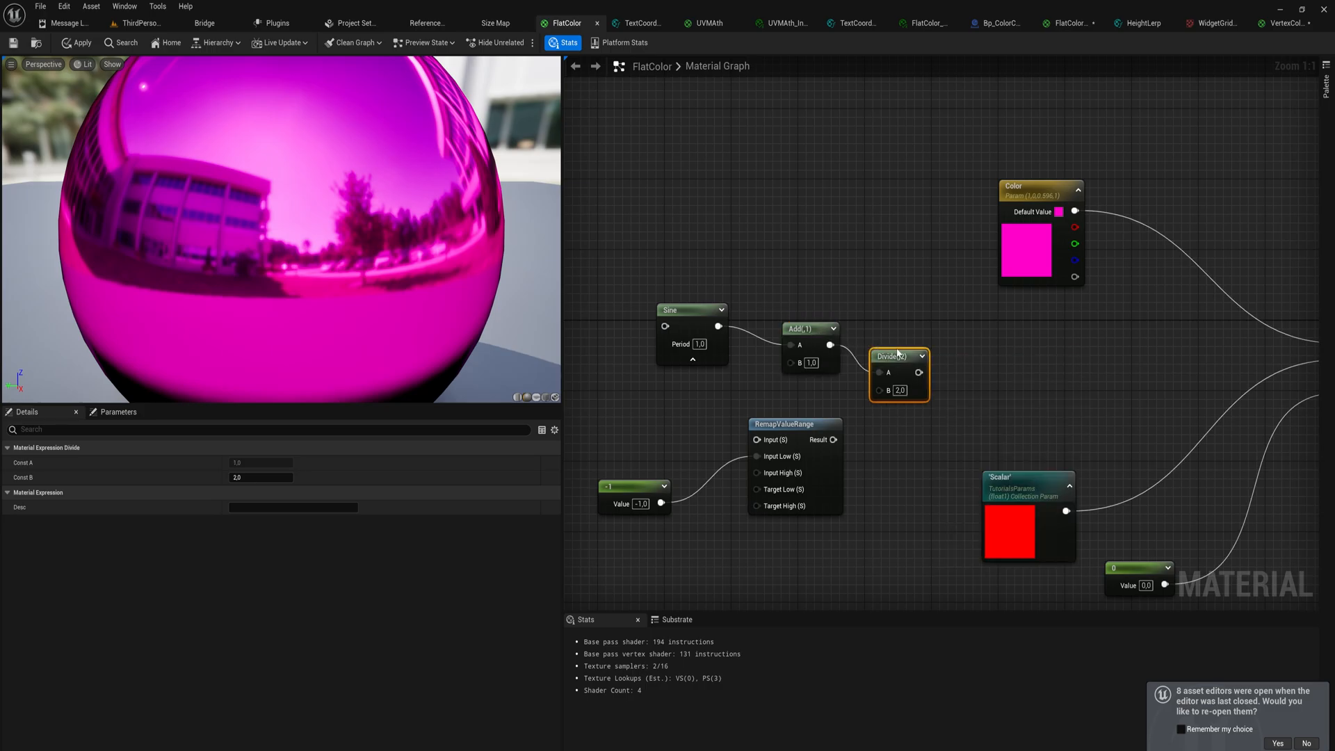
{"action": "left_click_drag", "start_coordinate": [899, 356], "coordinate": [892, 339]}
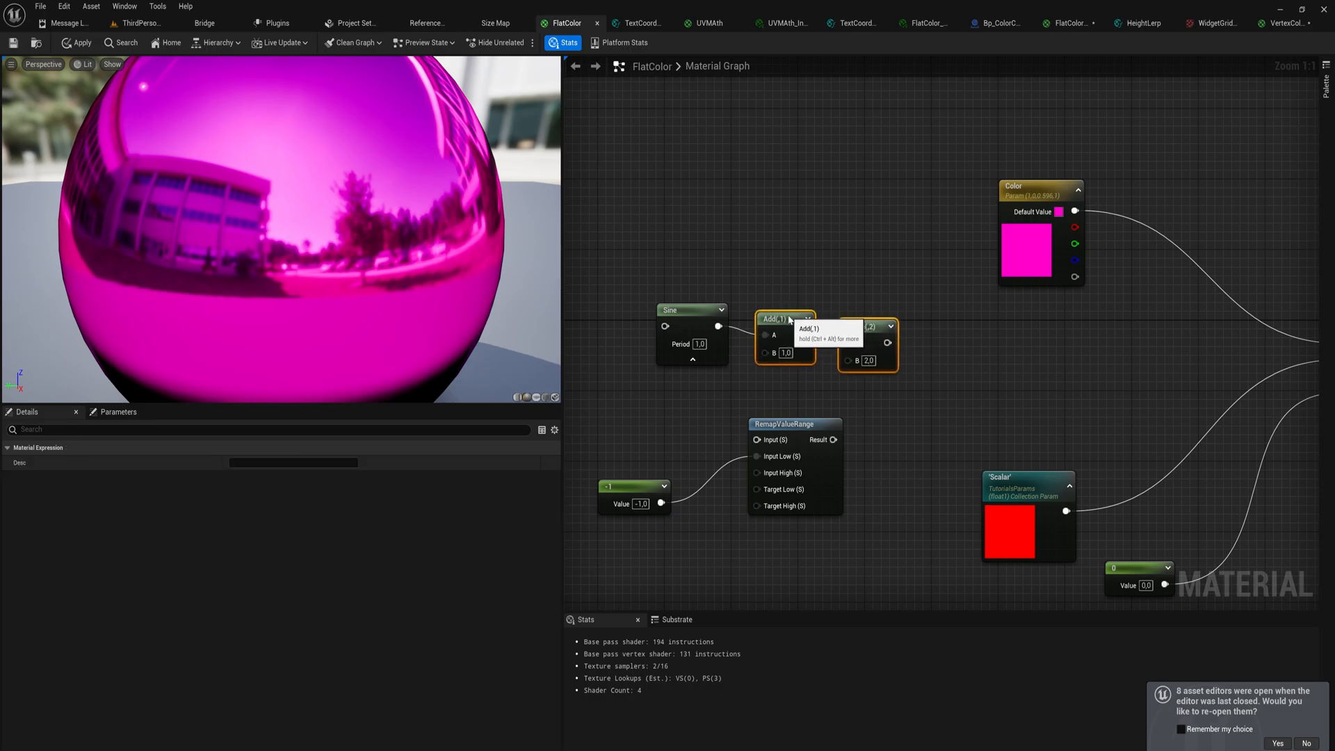
{"action": "left_click", "coordinate": [1294, 23]}
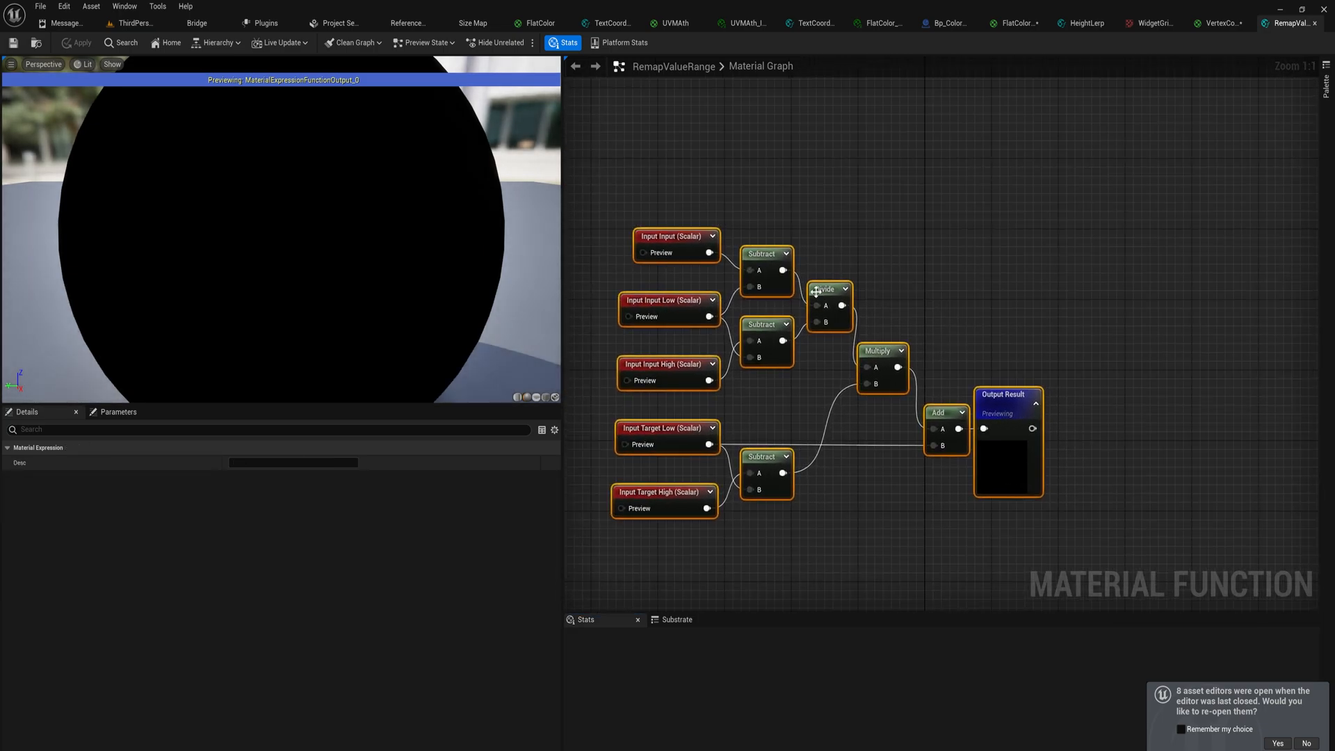
Look inside the RemapValueRange function, then go back to the FlatColor graph.
{"action": "left_click", "coordinate": [1221, 23]}
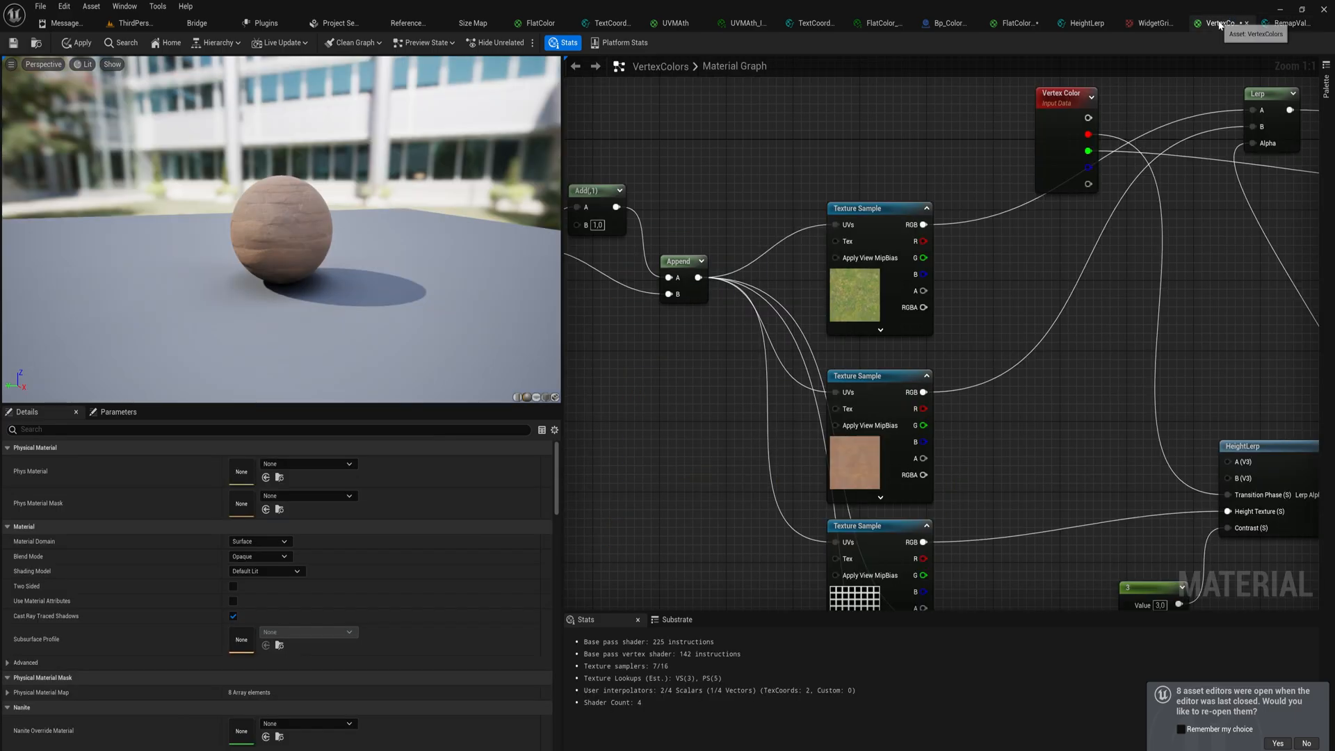
{"action": "left_click", "coordinate": [538, 23]}
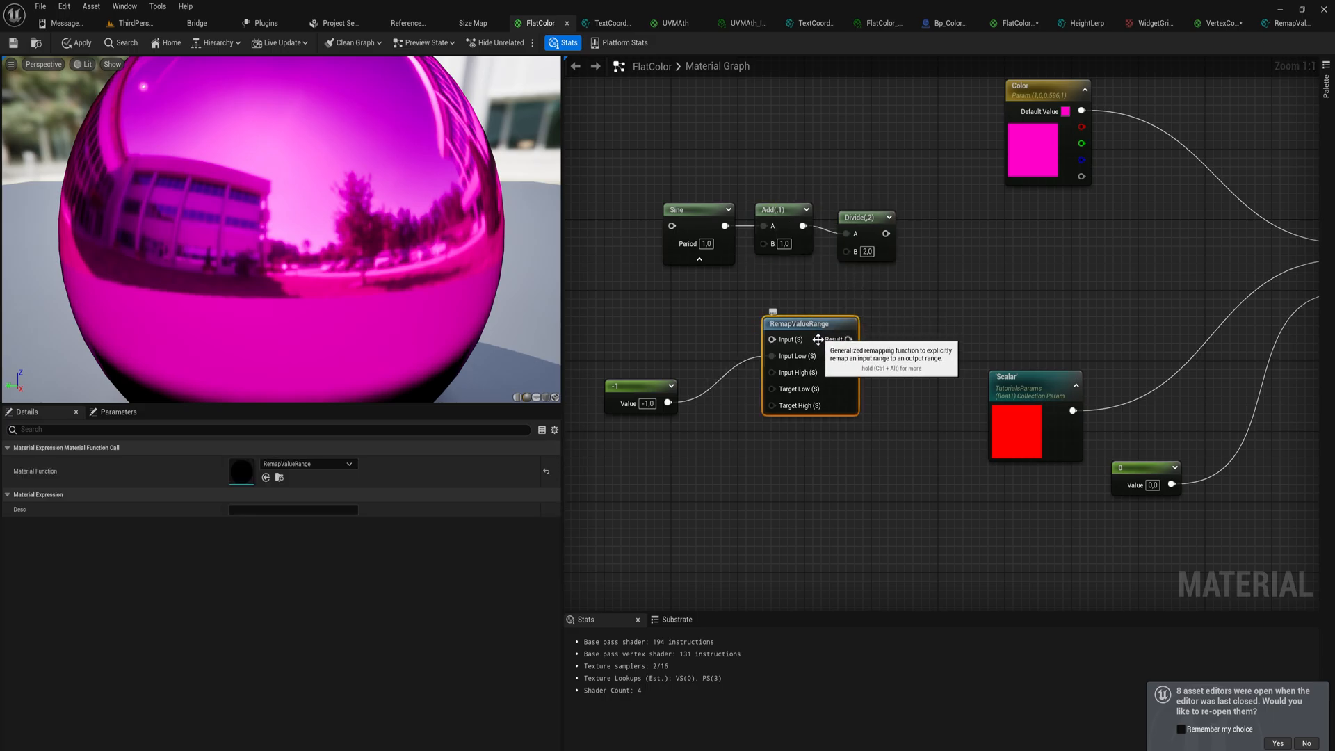
{"action": "mouse_move", "coordinate": [840, 456]}
{"action": "type", "text": "lerp"}
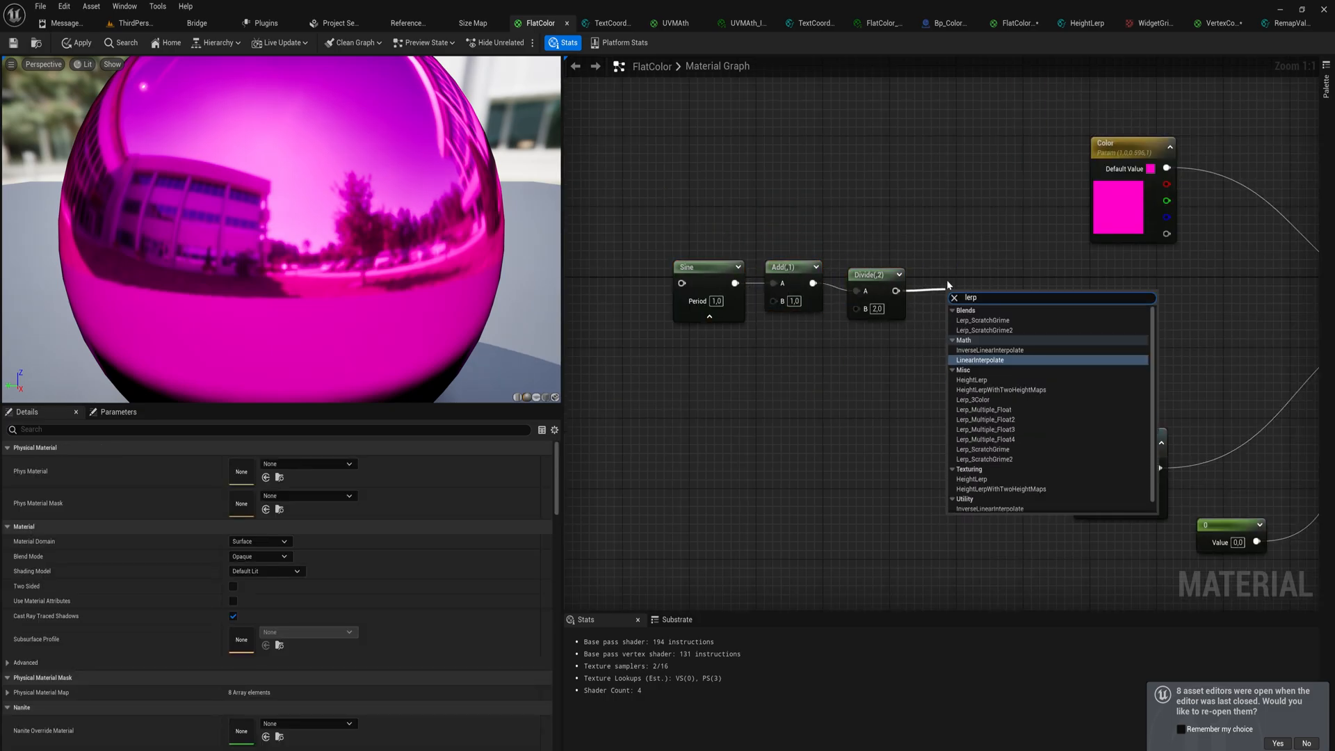
Add a Lerp blending blue and magenta constants into Base Color, driven by the Divide.
{"action": "left_click", "coordinate": [981, 360]}
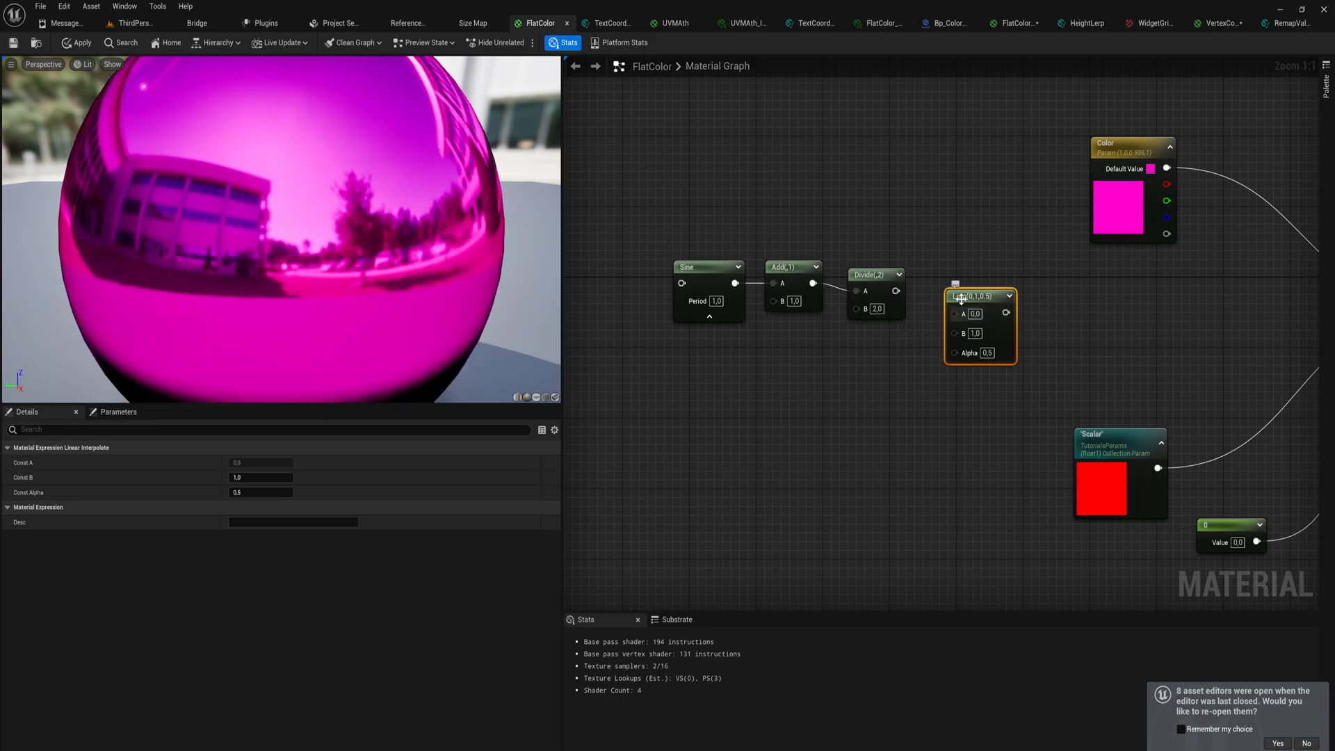
{"action": "left_click_drag", "start_coordinate": [960, 296], "coordinate": [1008, 267]}
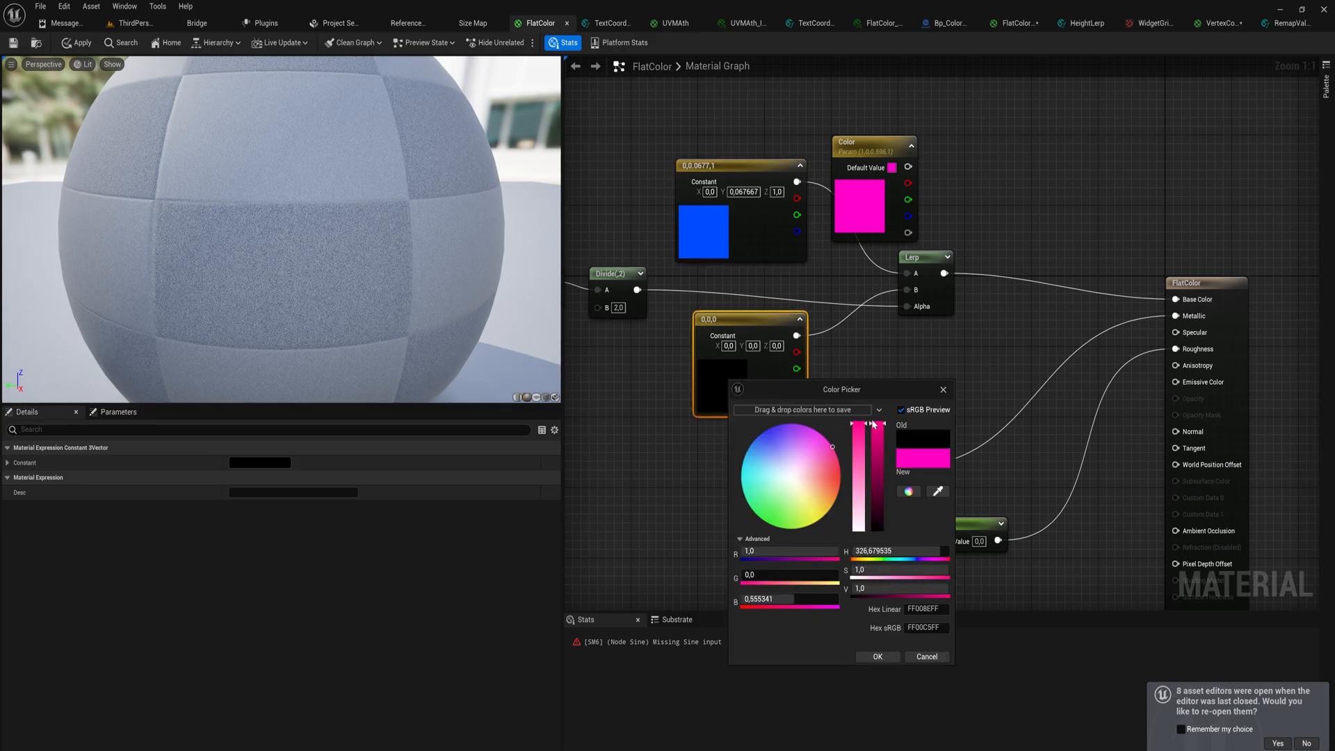
{"action": "left_click", "coordinate": [876, 657]}
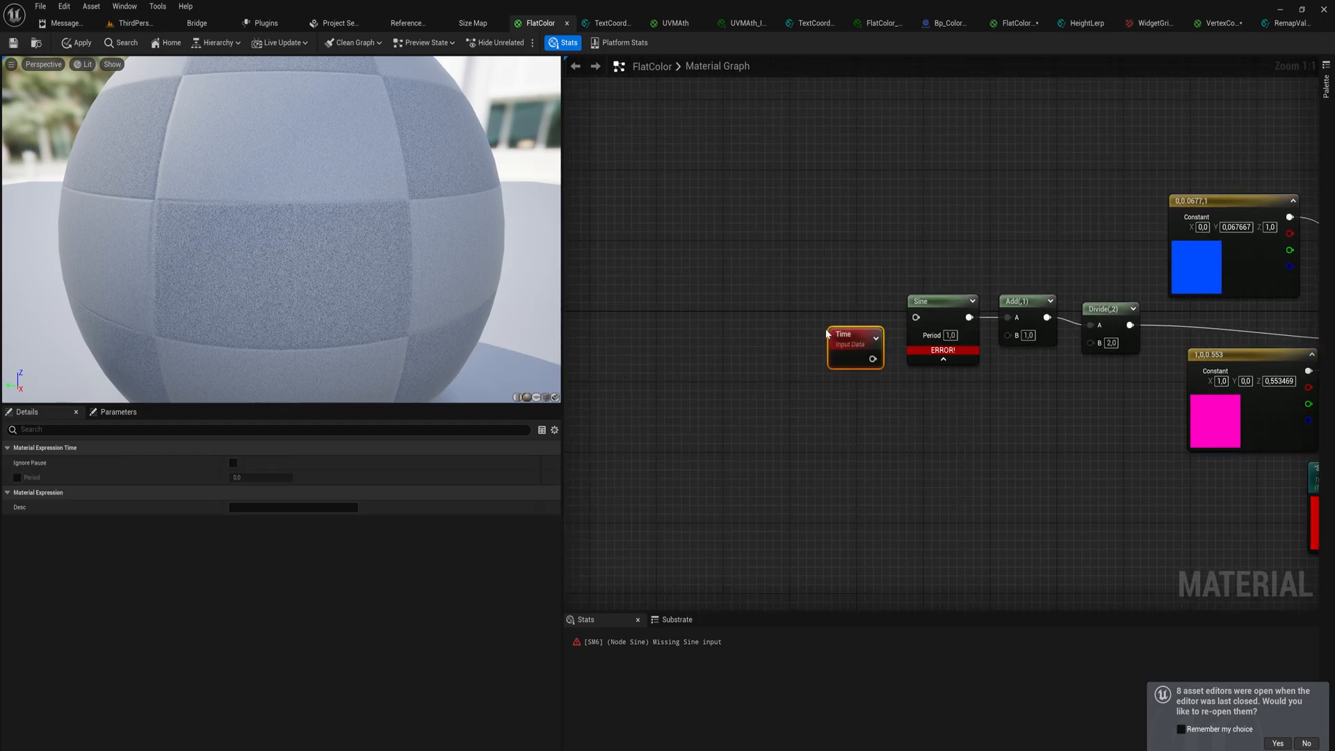
Feed Time into the Sine through a Divide node, setting B to 100 then 10.
{"action": "left_click_drag", "start_coordinate": [856, 348], "coordinate": [774, 322]}
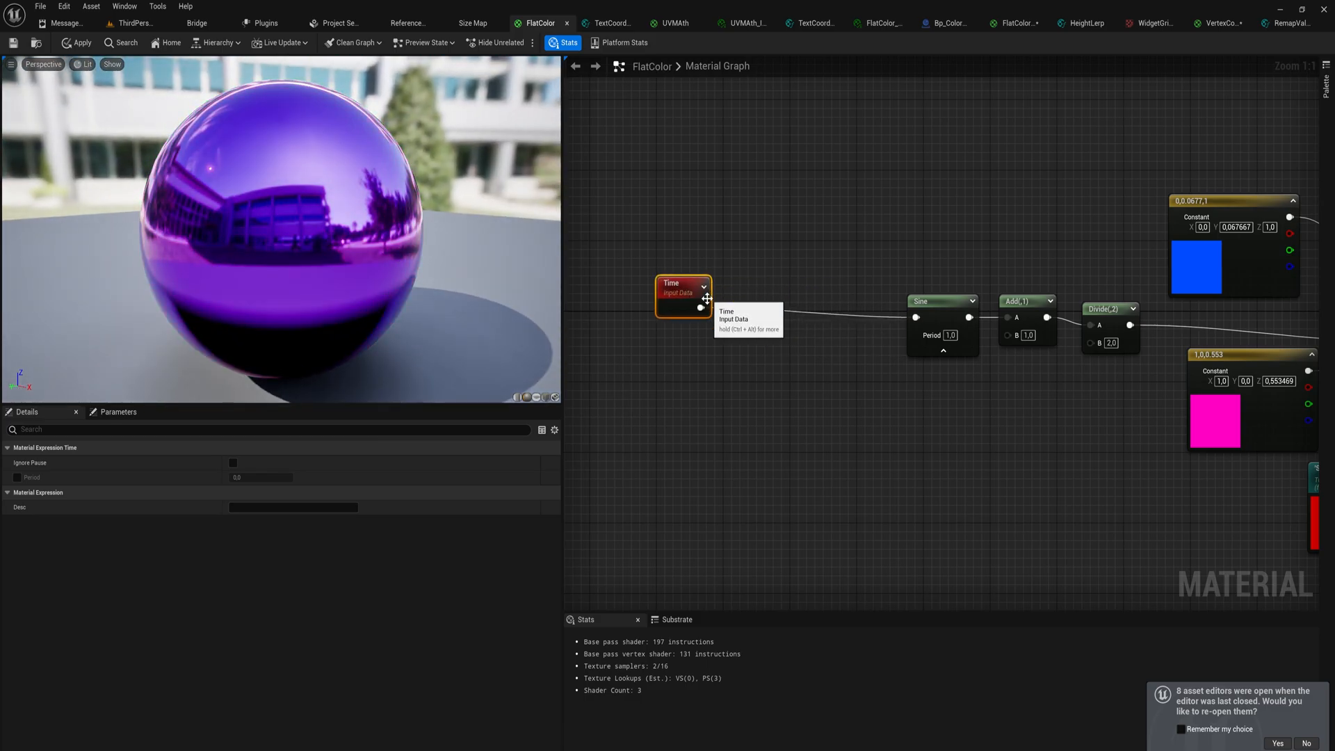
{"action": "left_click_drag", "start_coordinate": [706, 308], "coordinate": [773, 337]}
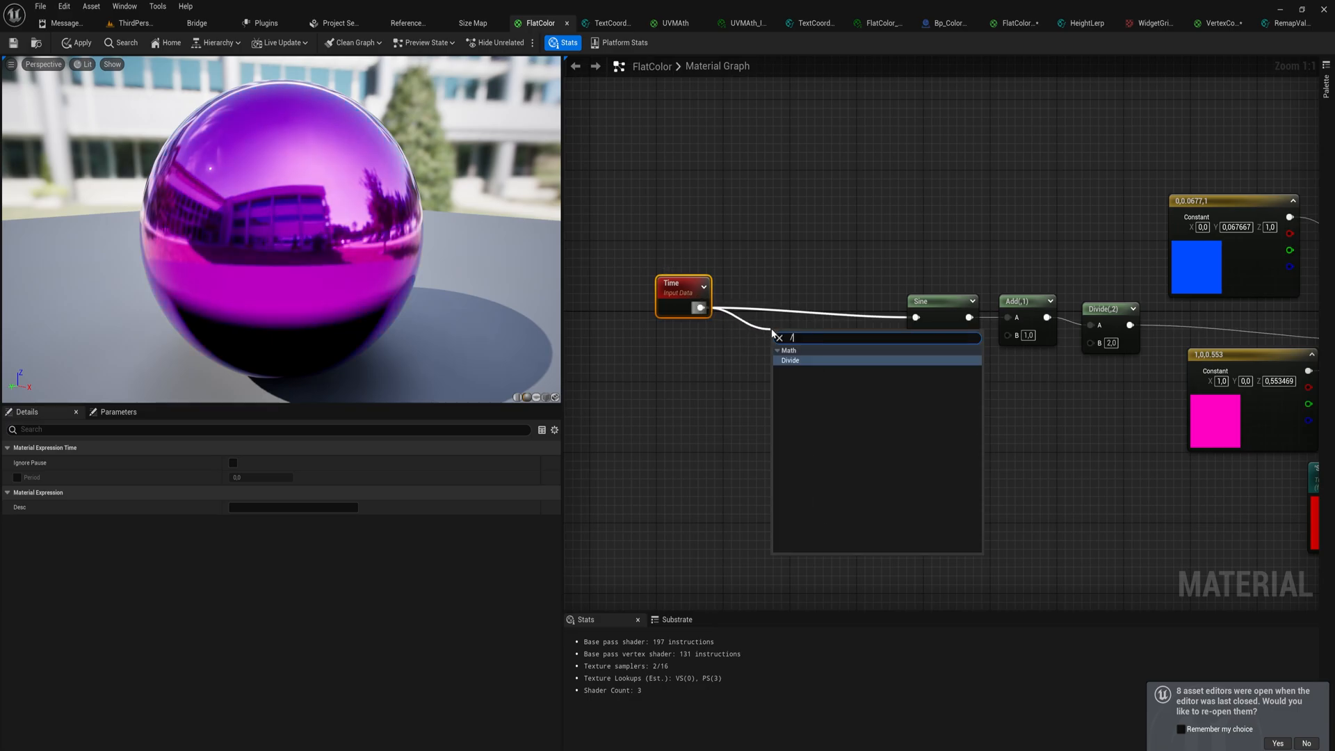
{"action": "left_click", "coordinate": [790, 360]}
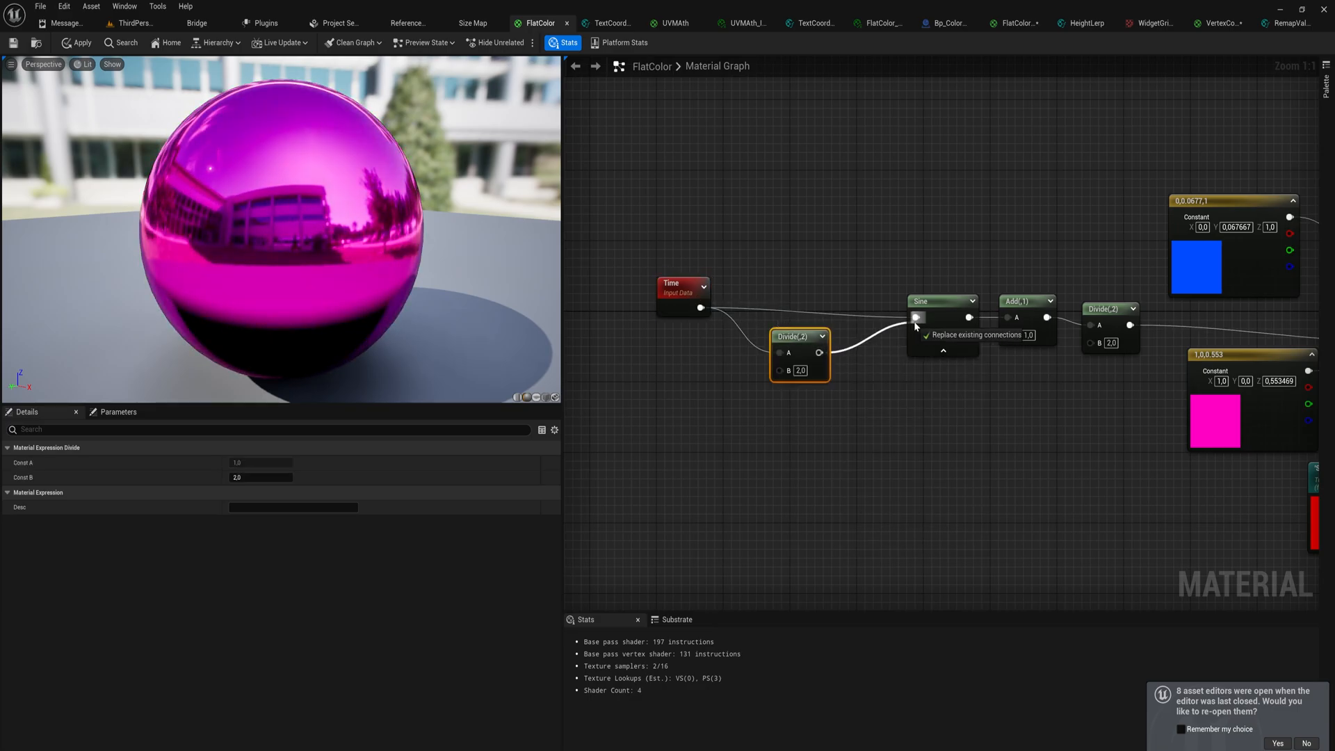
{"action": "left_click", "coordinate": [917, 317]}
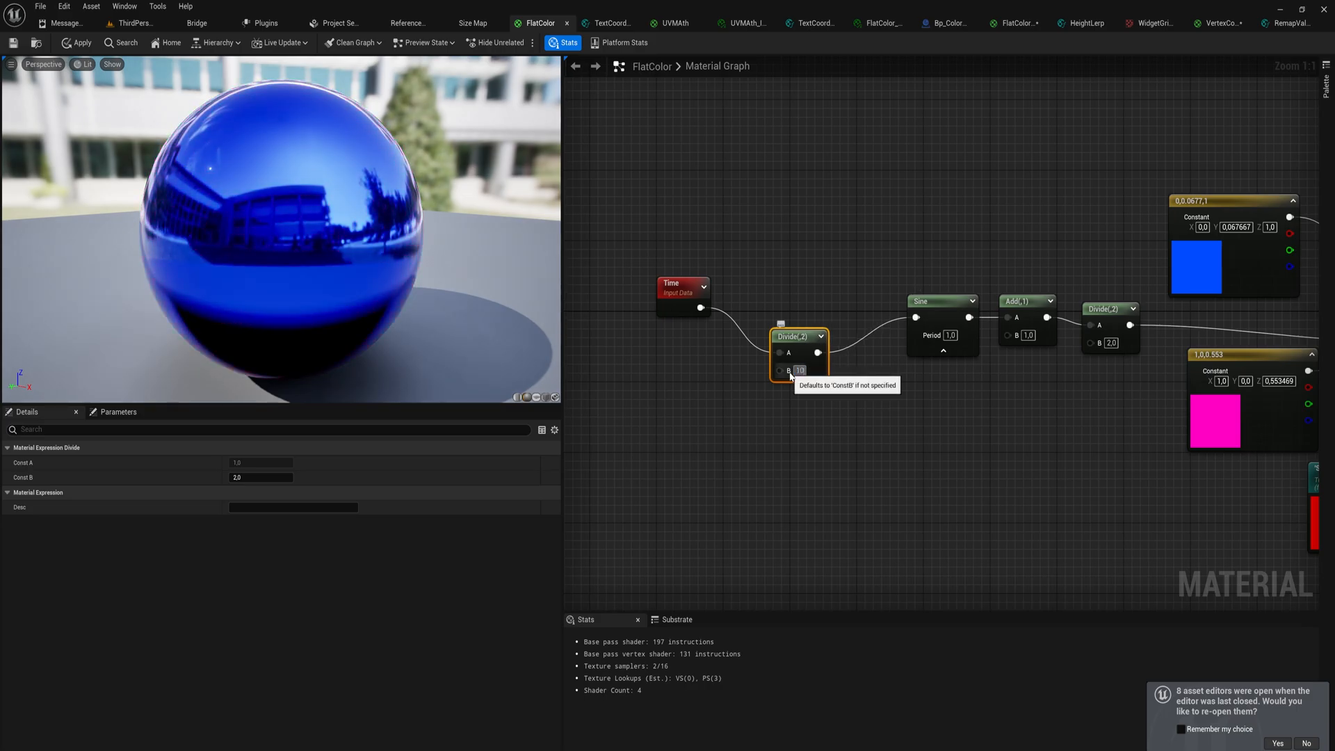
{"action": "type", "text": "100.0"}
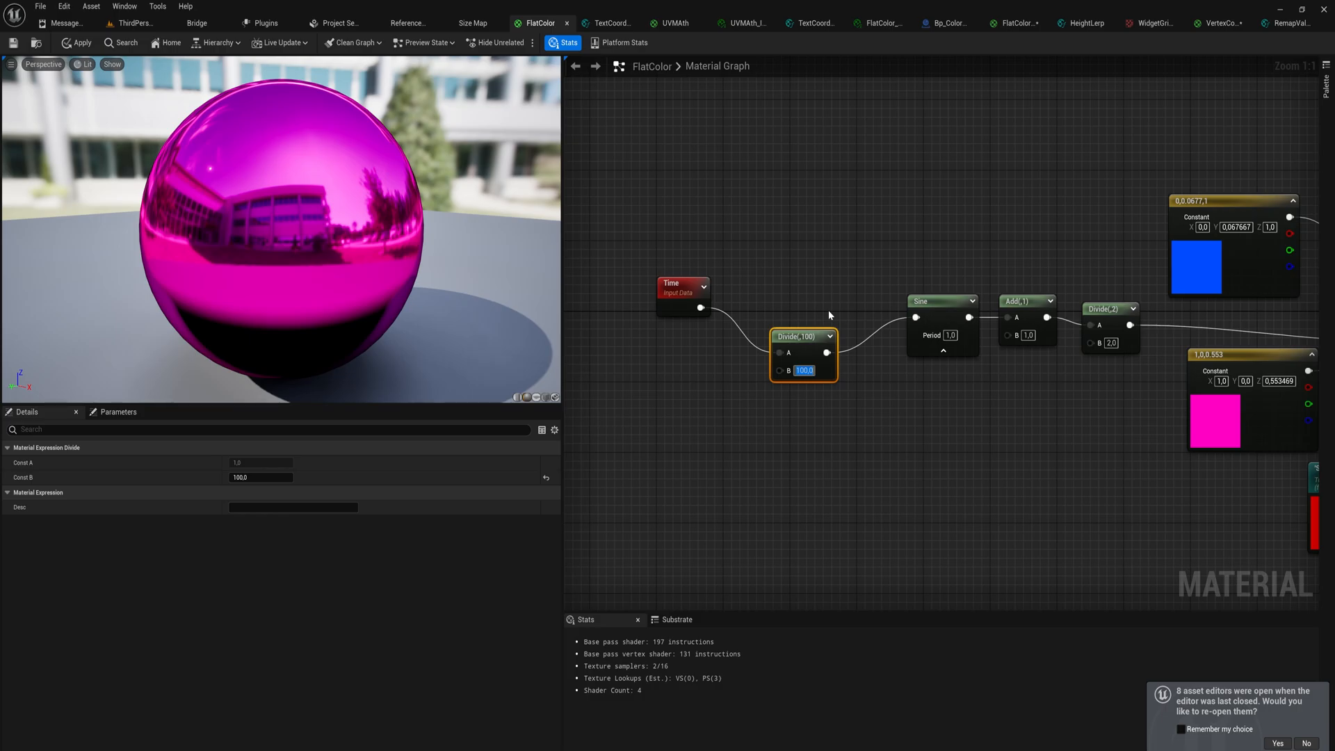
{"action": "mouse_move", "coordinate": [827, 283]}
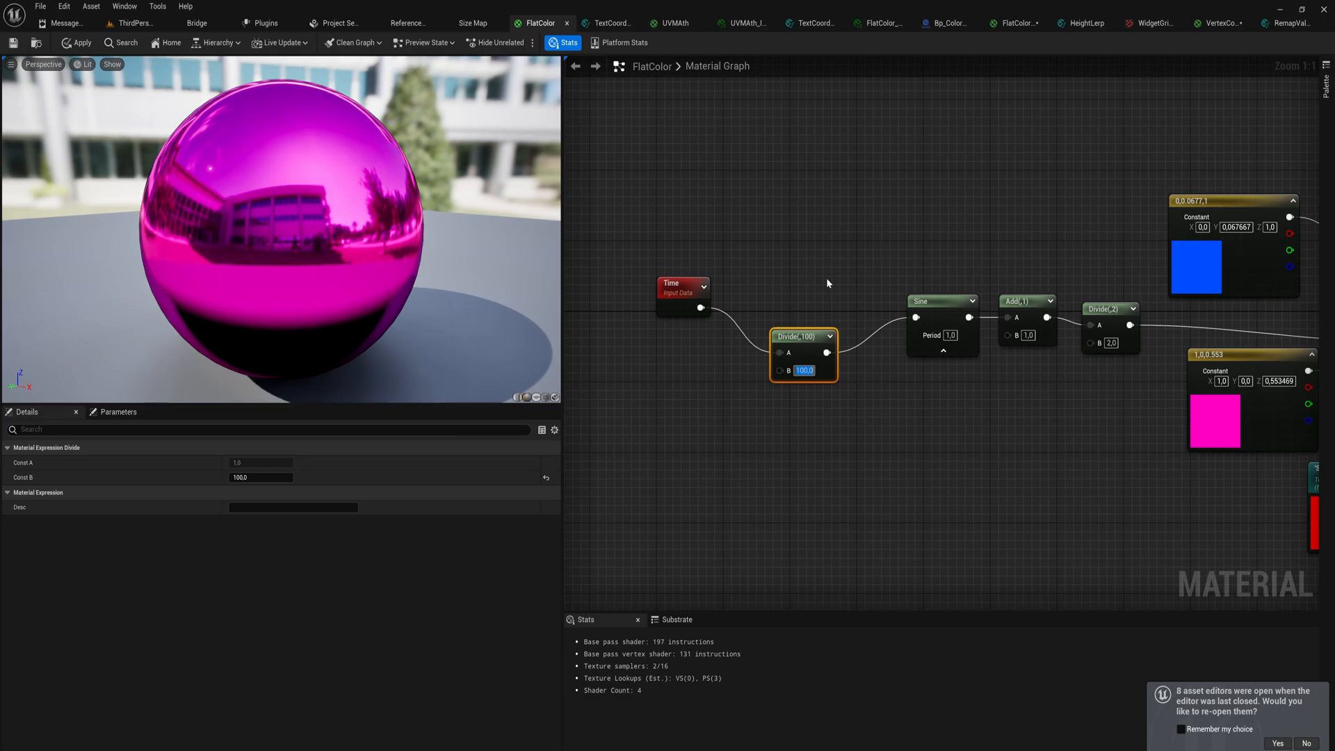
{"action": "type", "text": "10.0"}
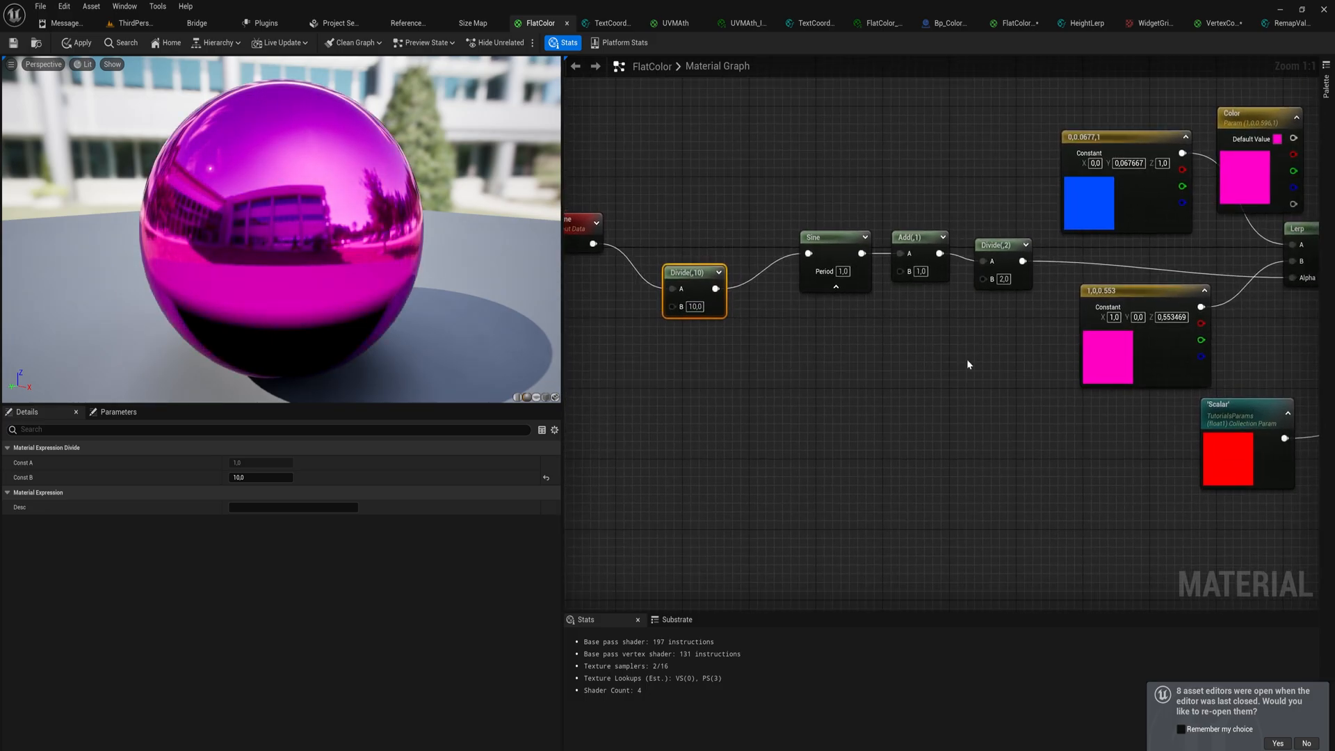
{"action": "mouse_move", "coordinate": [691, 262]}
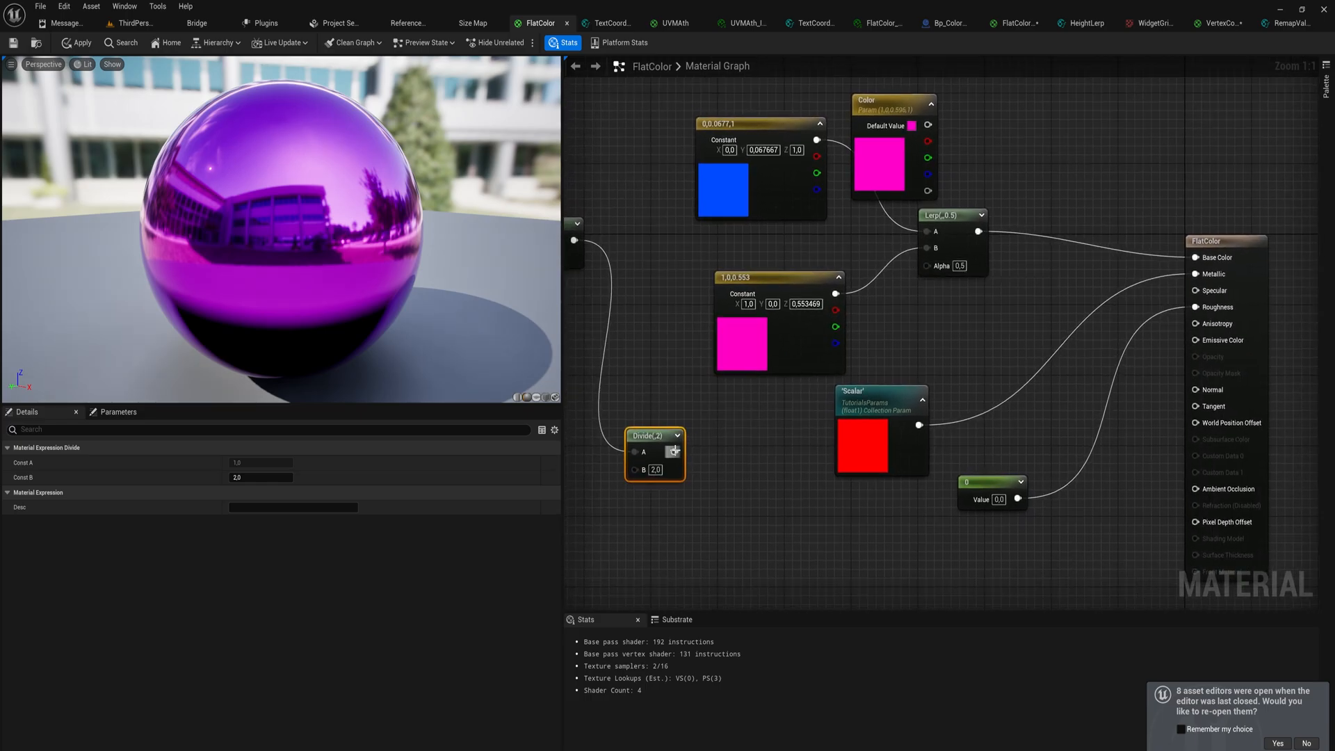
Drag the Divide node feeding the Lerp alpha up beside the color Constant nodes.
{"action": "left_click_drag", "start_coordinate": [656, 434], "coordinate": [673, 260]}
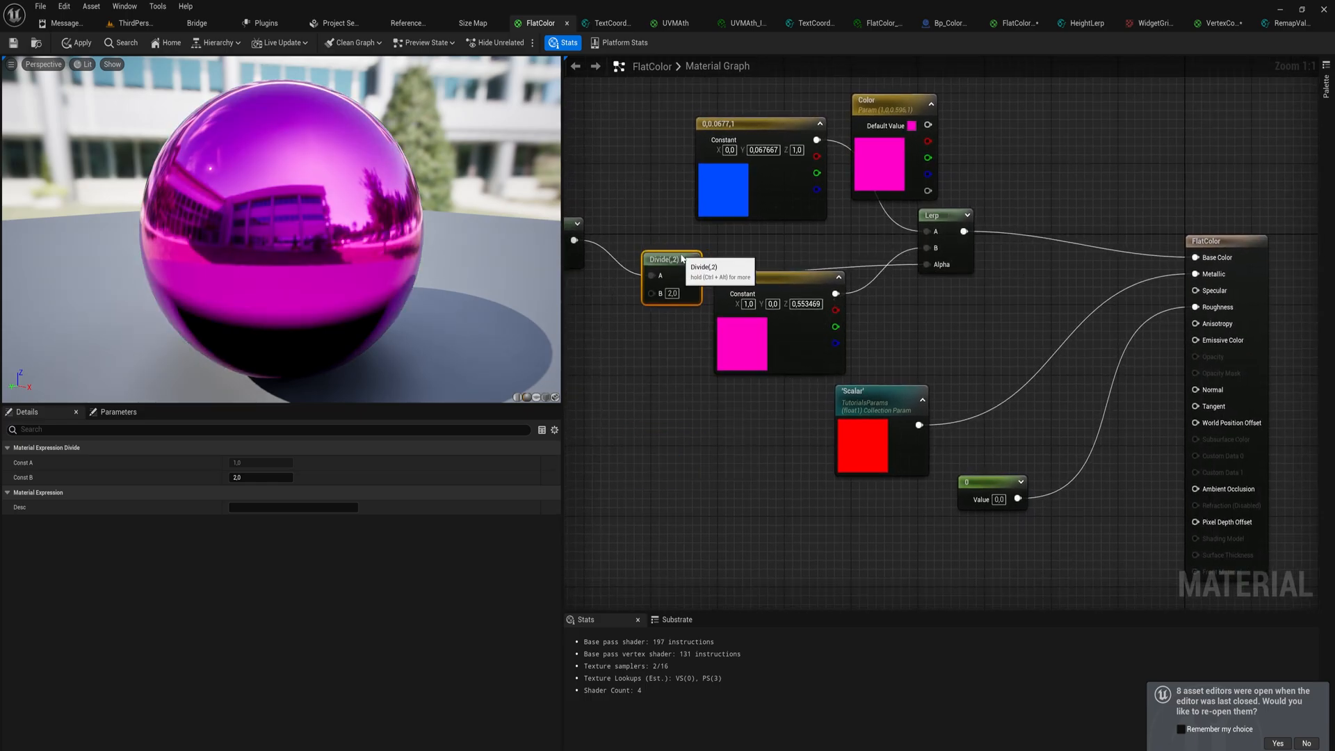
{"action": "left_click_drag", "start_coordinate": [691, 274], "coordinate": [1196, 307]}
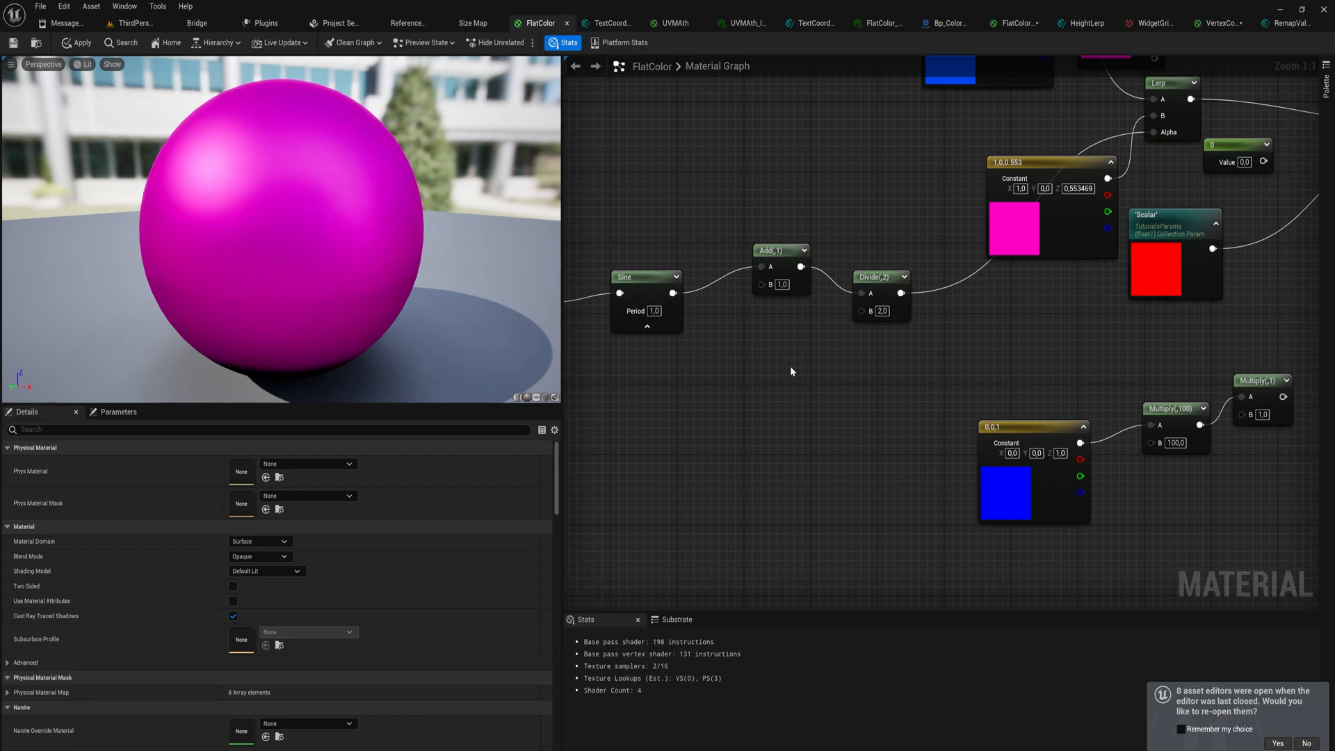
{"action": "mouse_move", "coordinate": [672, 293]}
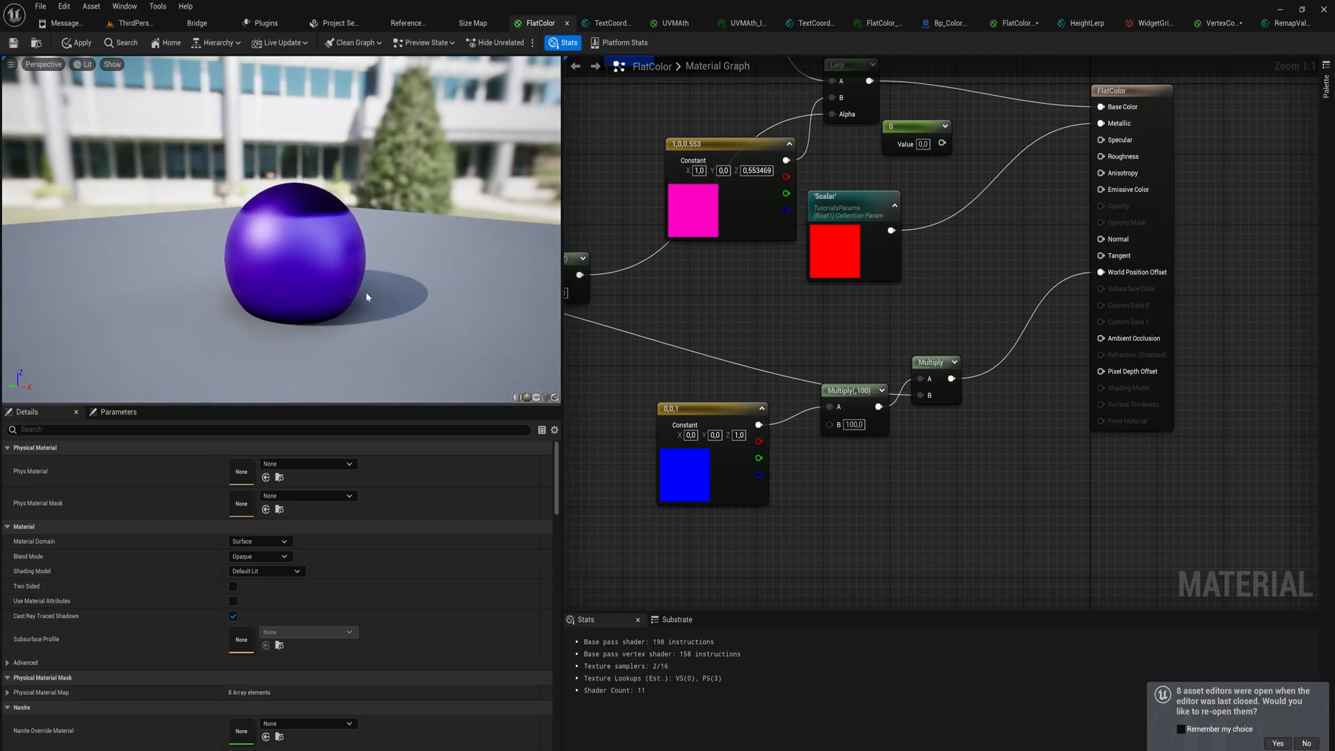
Apply the material several times to preview the sphere bobbing between blue and magenta.
{"action": "left_click", "coordinate": [79, 43]}
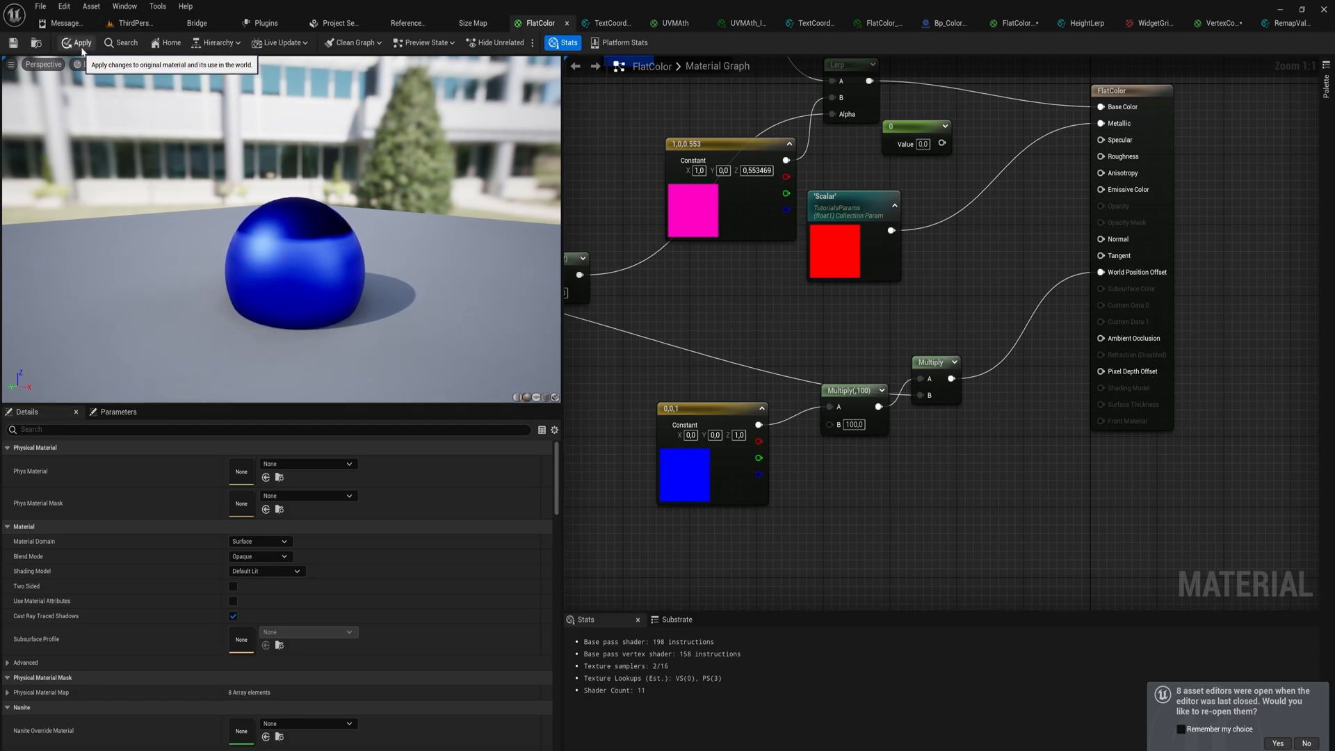
{"action": "left_click", "coordinate": [78, 43]}
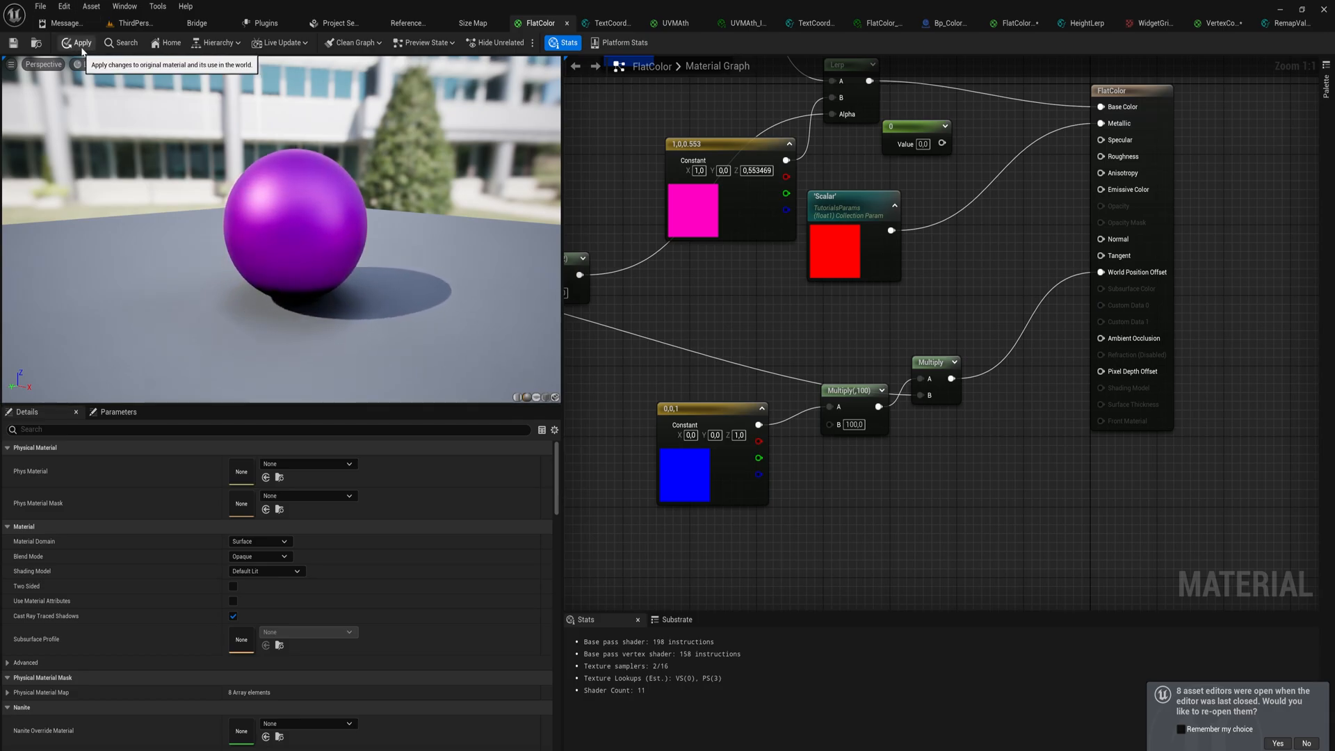
{"action": "left_click", "coordinate": [79, 42]}
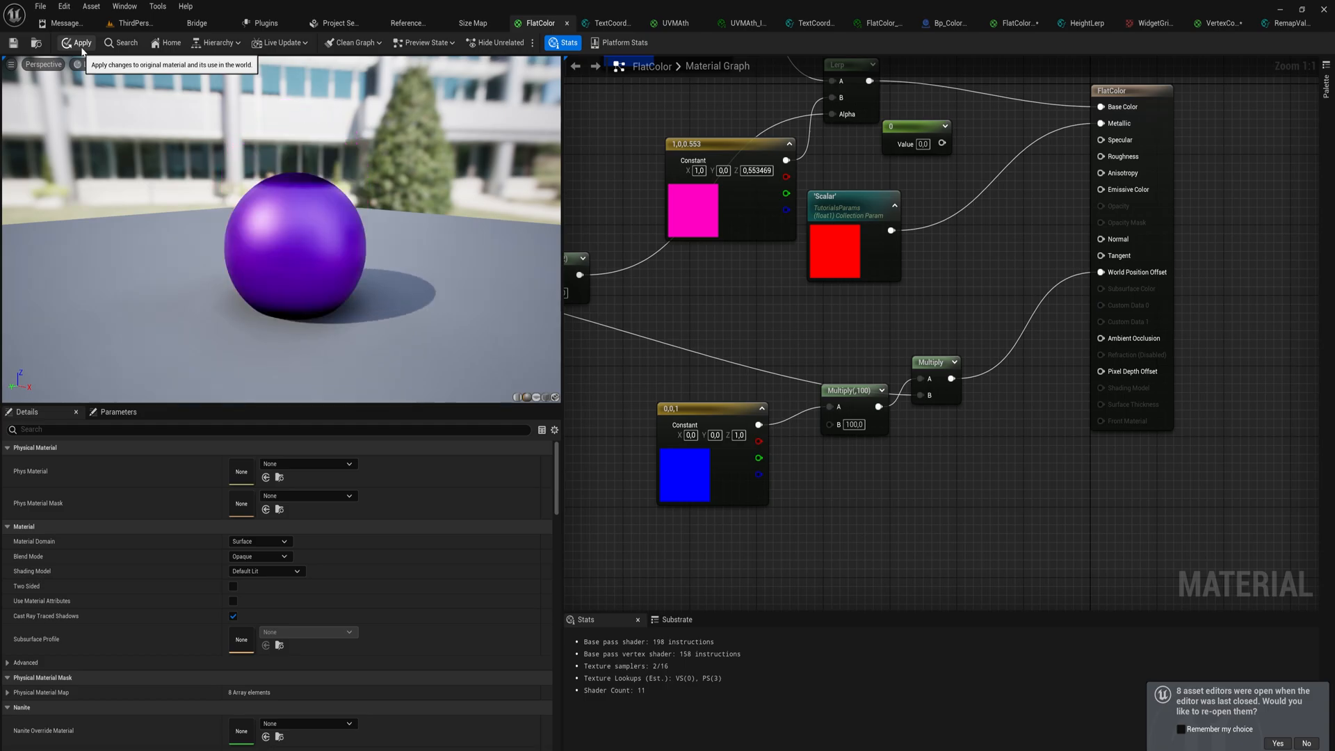
{"action": "left_click", "coordinate": [82, 42]}
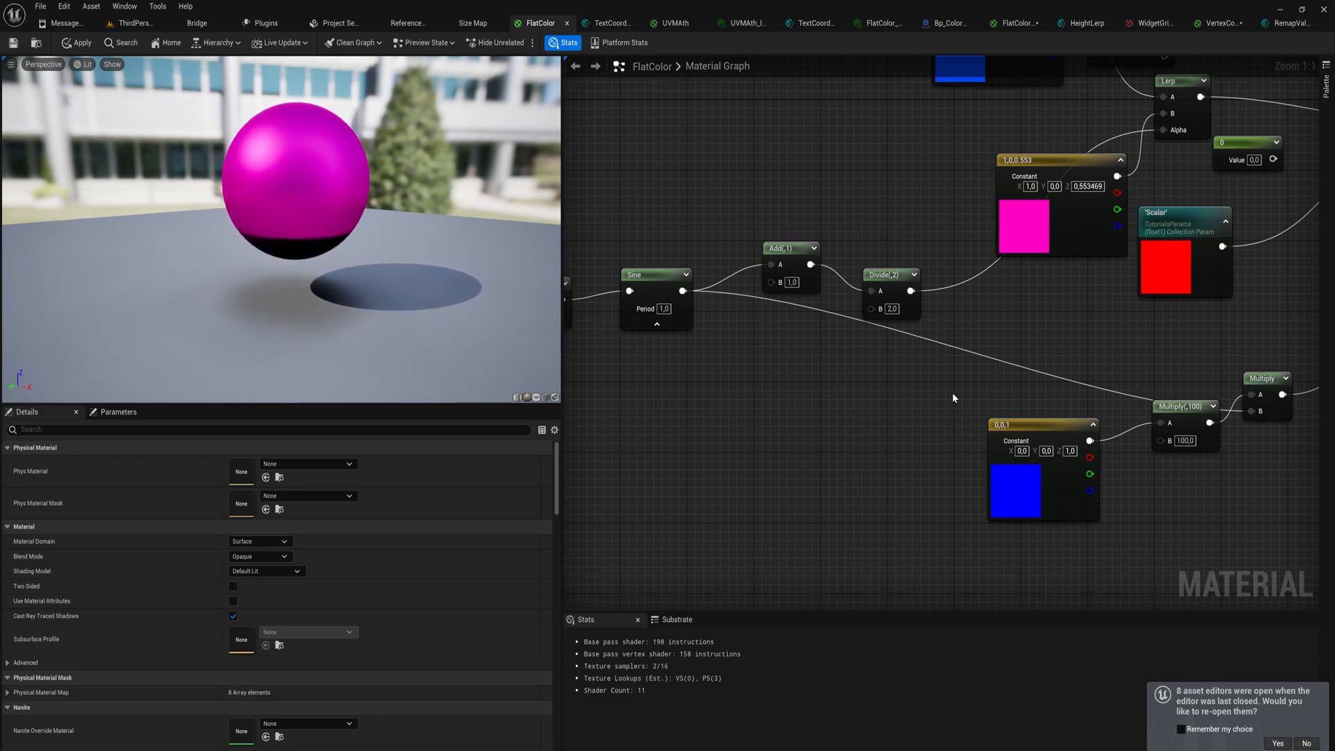
{"action": "right_click", "coordinate": [784, 375]}
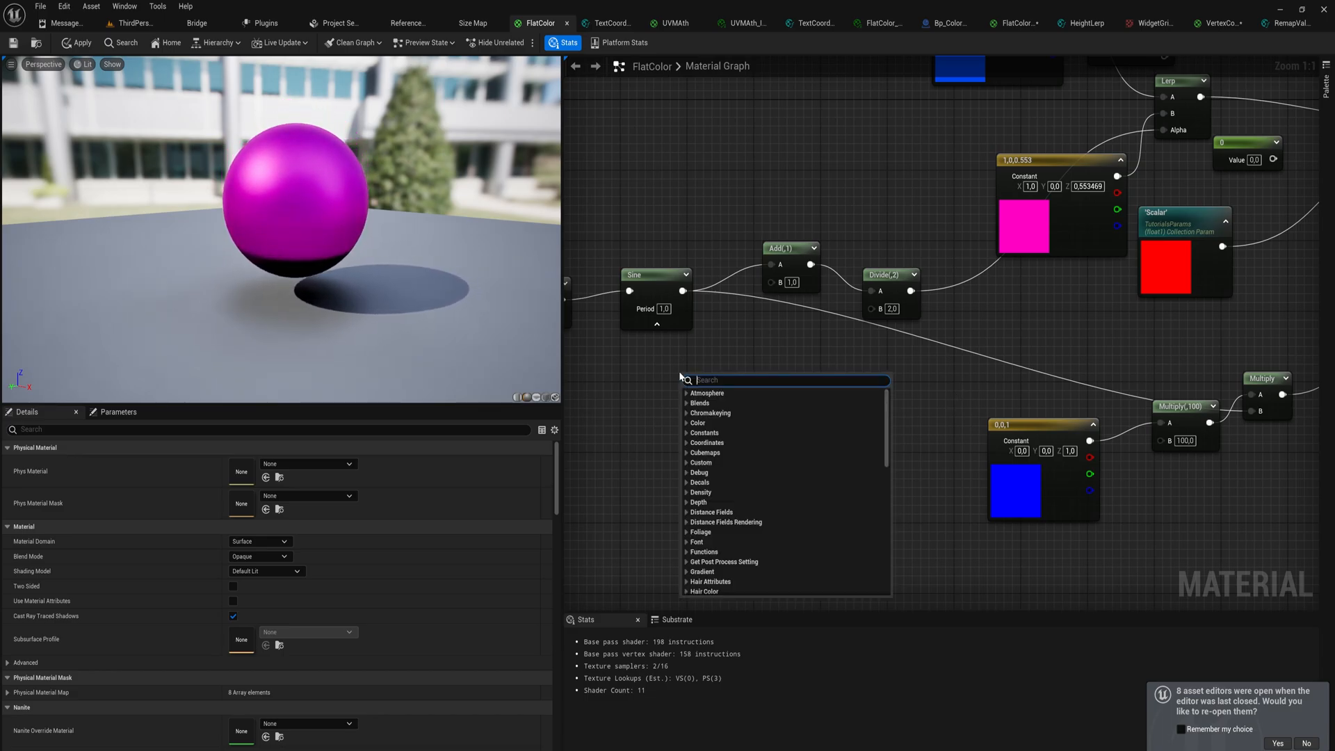